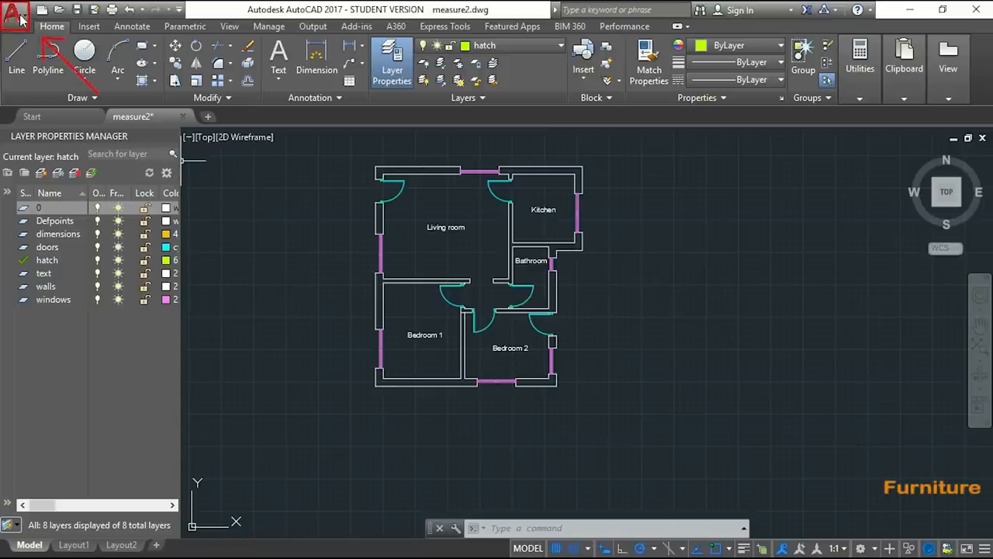
- Open the 'blocks bathroom' drawing from the Application menu's Open > Drawing
{"action": "left_click", "coordinate": [15, 16]}
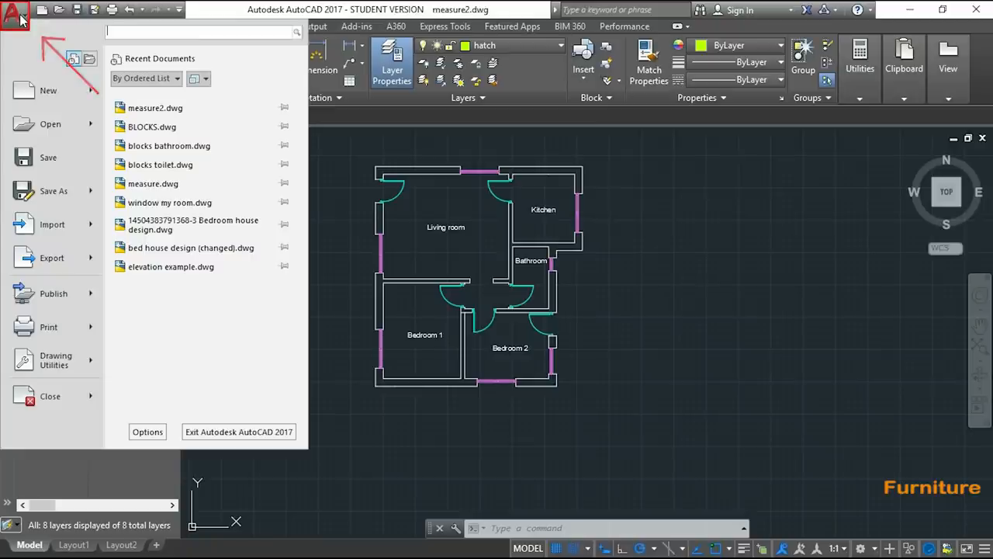
{"action": "mouse_move", "coordinate": [50, 124]}
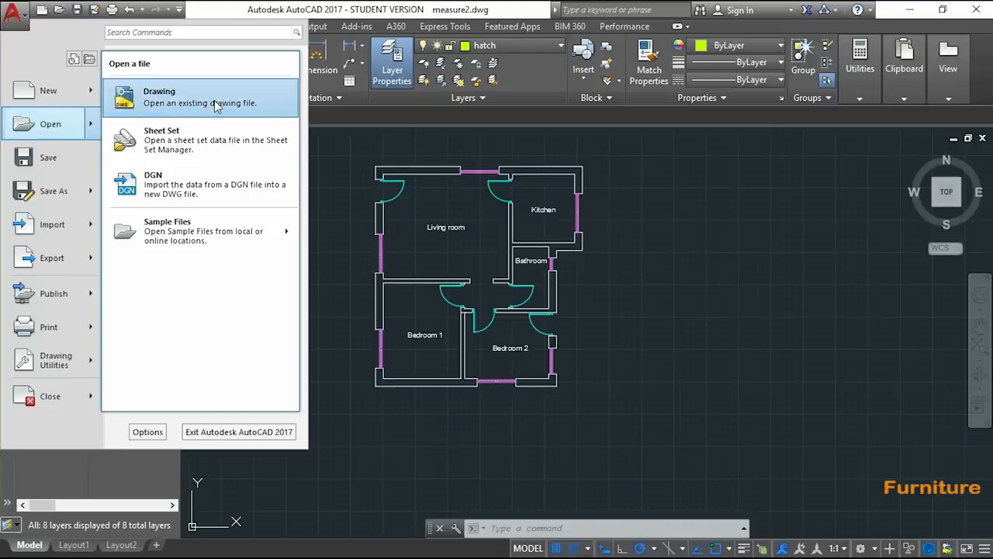
{"action": "left_click", "coordinate": [159, 96]}
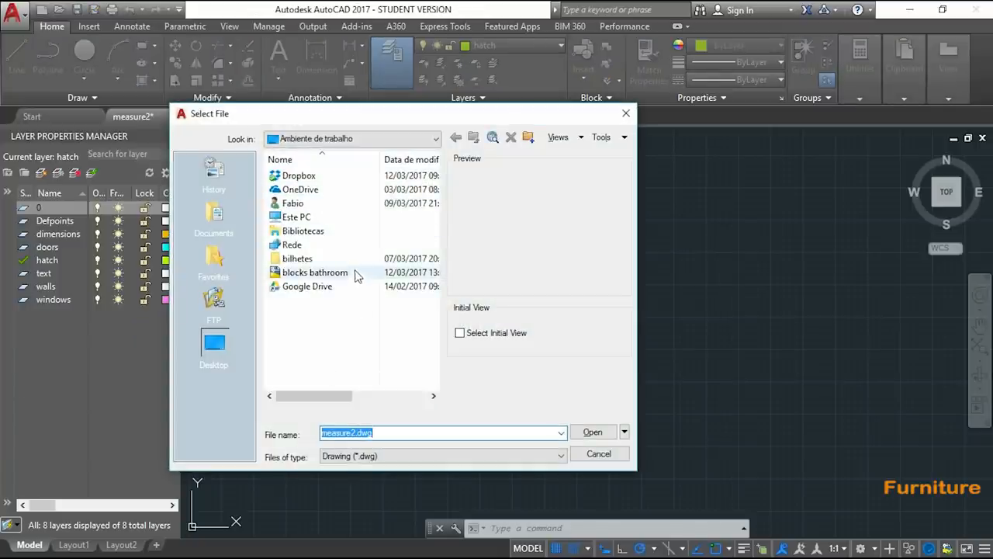
{"action": "left_click", "coordinate": [315, 272]}
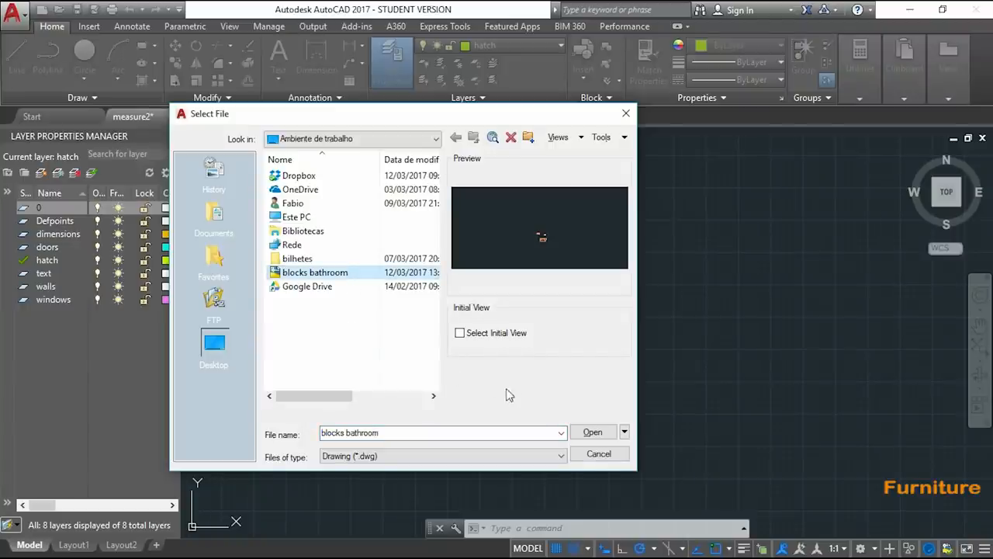
{"action": "mouse_move", "coordinate": [592, 432]}
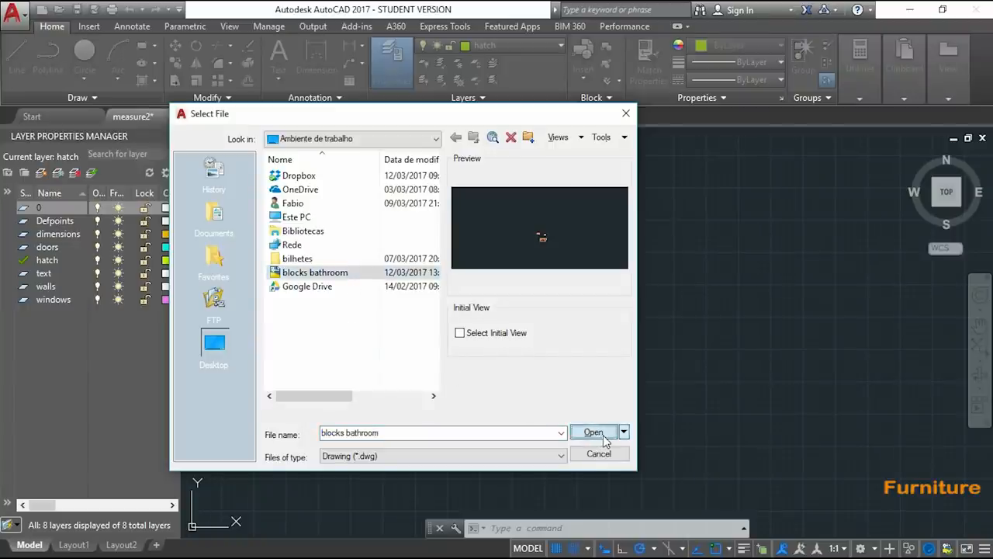
{"action": "left_click", "coordinate": [593, 432]}
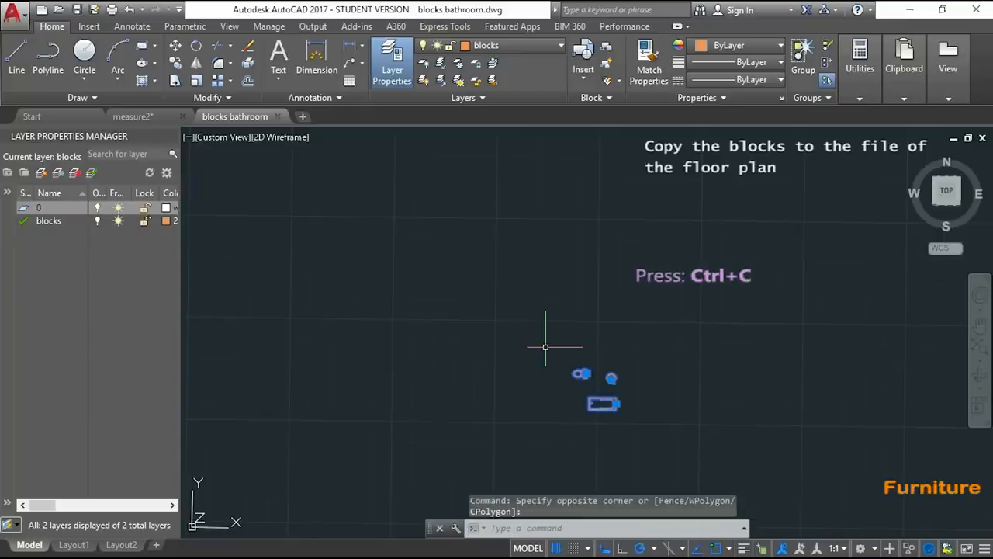
- Copy the three selected bathroom fixture blocks and return to the measure2 drawing
{"action": "key", "text": "ctrl+c"}
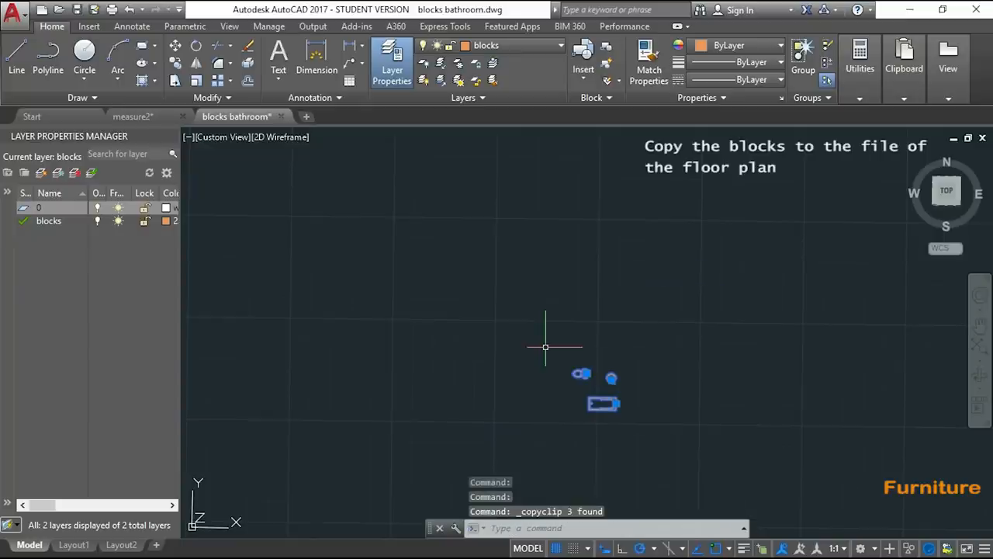
{"action": "left_click", "coordinate": [132, 116]}
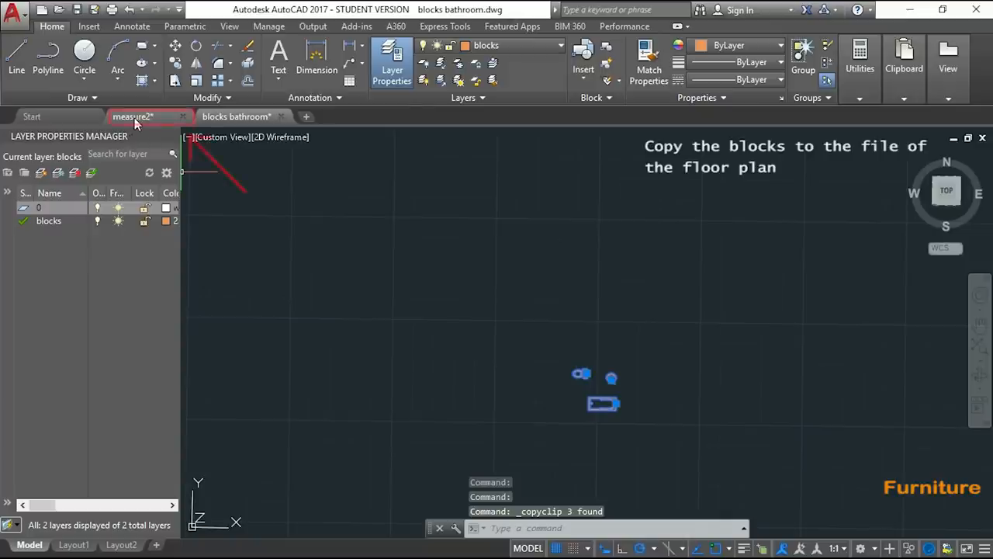
- Paste the three bathroom blocks into measure2 to the right of the floor plan
{"action": "left_click", "coordinate": [132, 117]}
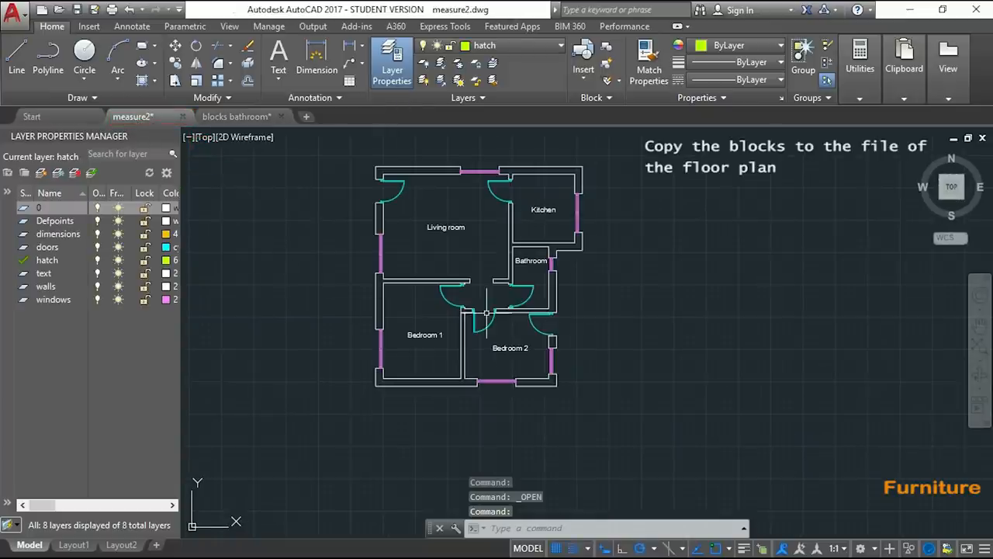
{"action": "mouse_move", "coordinate": [658, 277]}
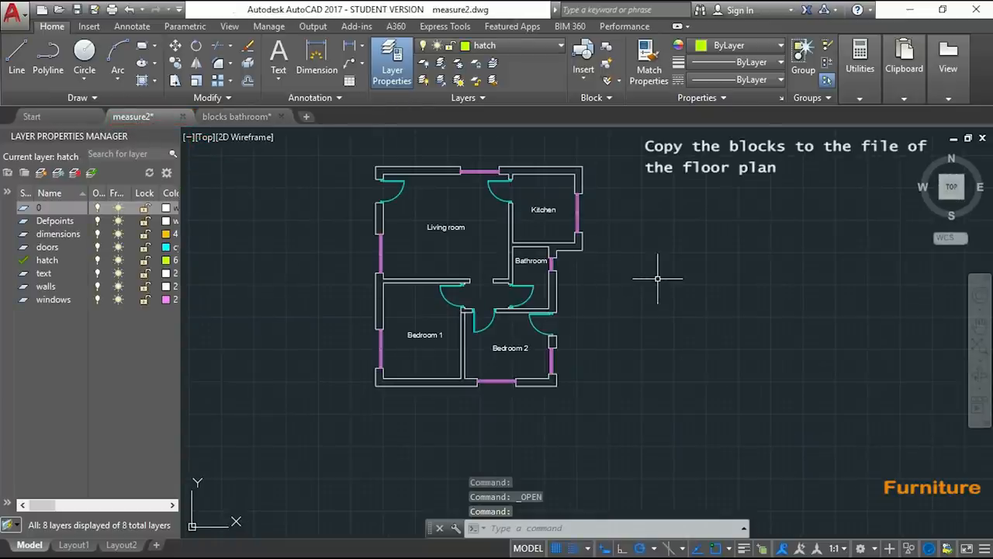
{"action": "key", "text": "ctrl+v"}
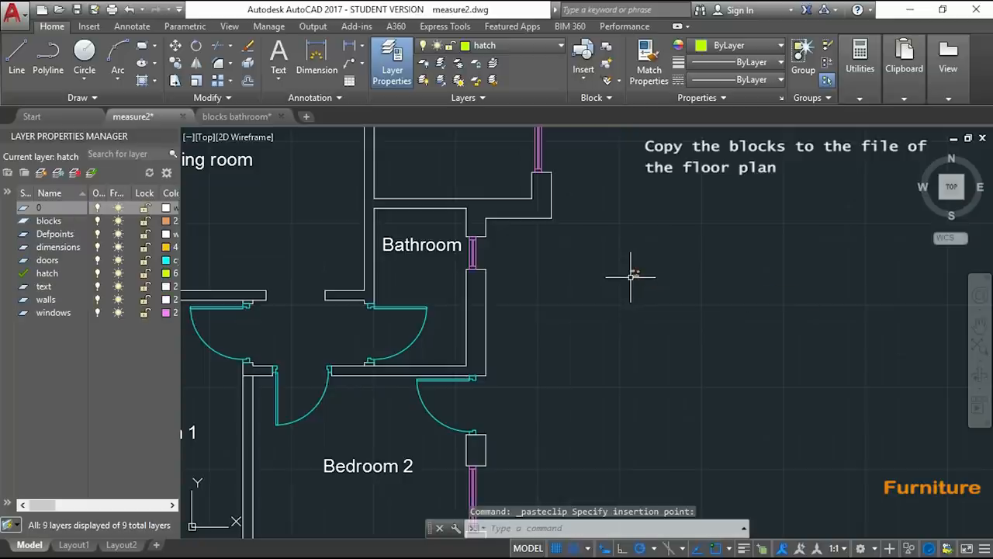
{"action": "mouse_move", "coordinate": [666, 322]}
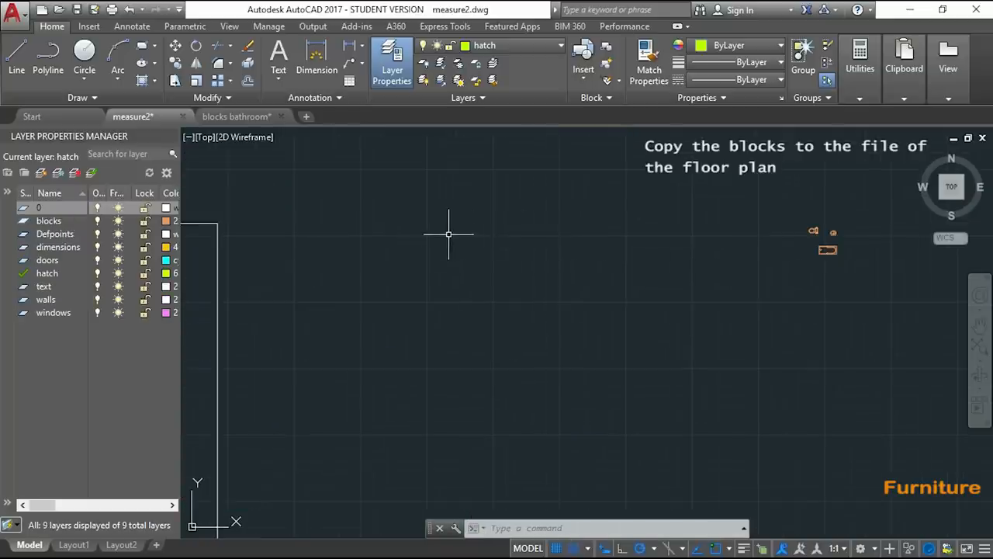
{"action": "left_click_drag", "start_coordinate": [449, 233], "coordinate": [498, 251]}
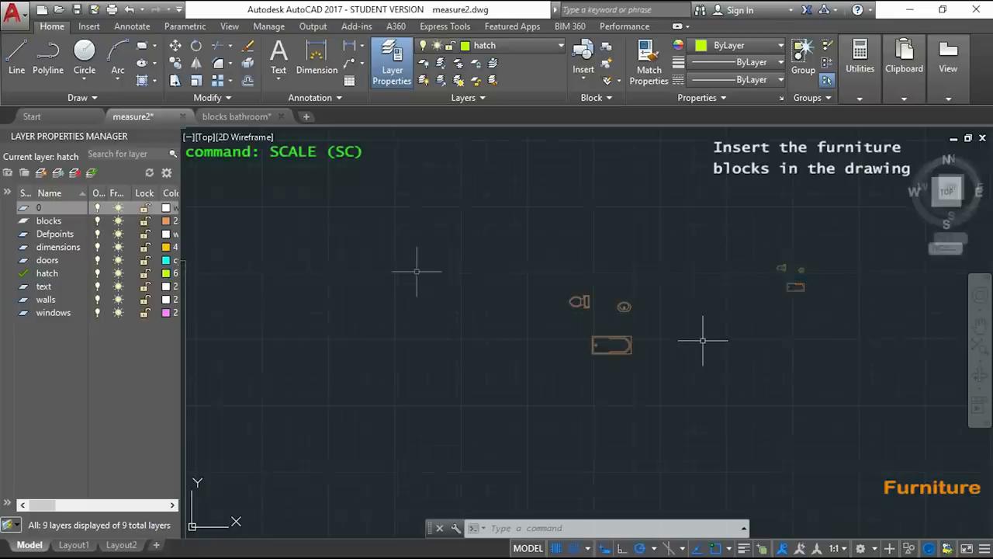
- Scale the three bathroom blocks by reference so the bathtub length becomes 14
{"action": "type", "text": "SC"}
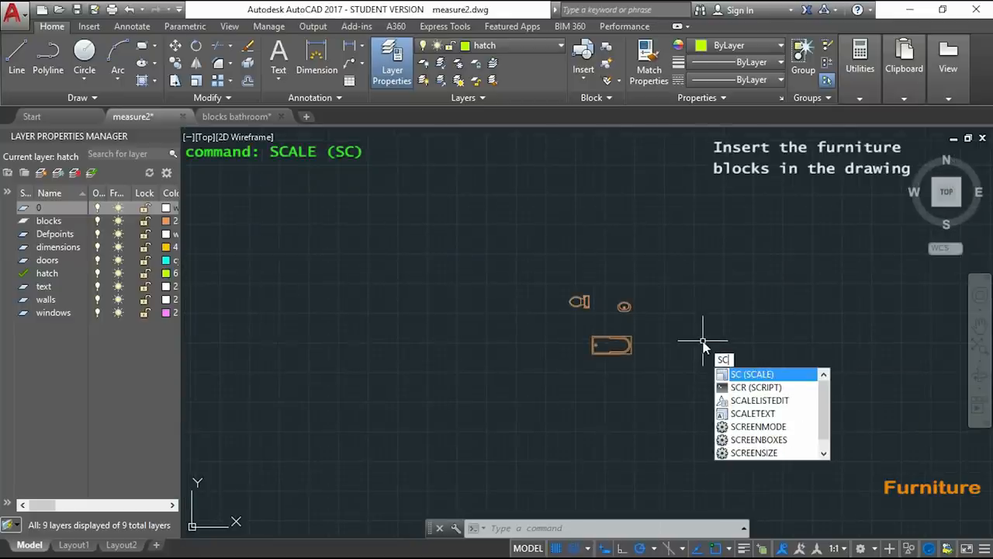
{"action": "key", "text": "enter"}
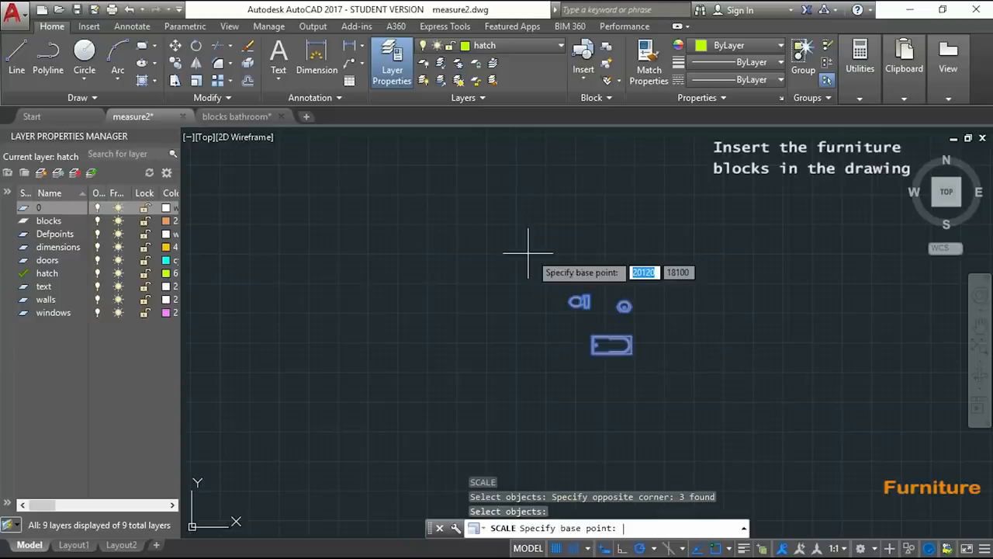
{"action": "mouse_move", "coordinate": [628, 257]}
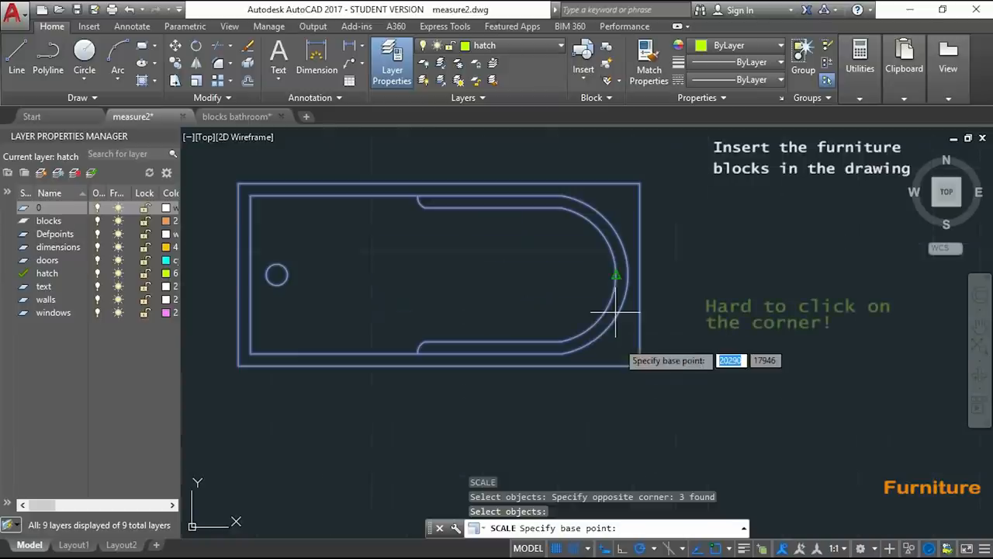
{"action": "mouse_move", "coordinate": [493, 372]}
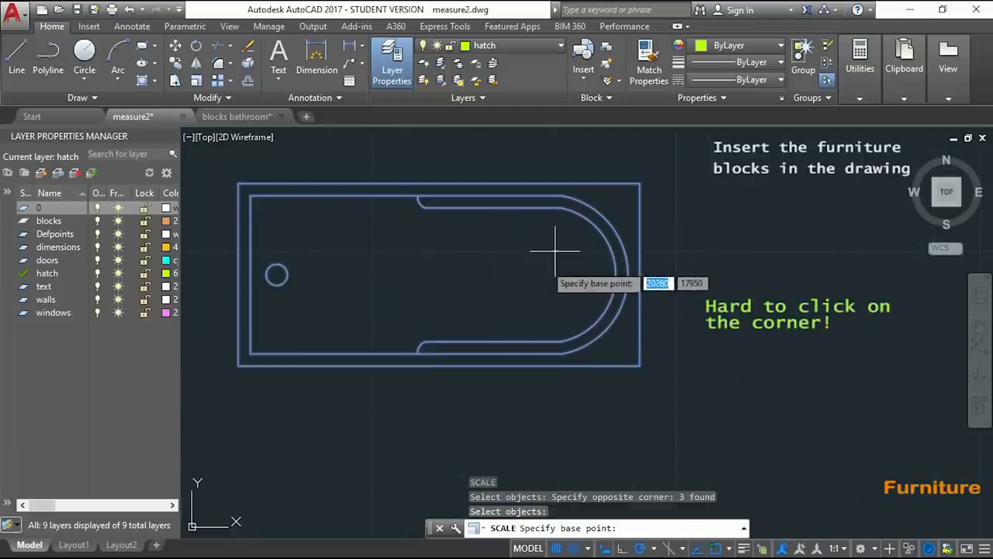
{"action": "mouse_move", "coordinate": [675, 251]}
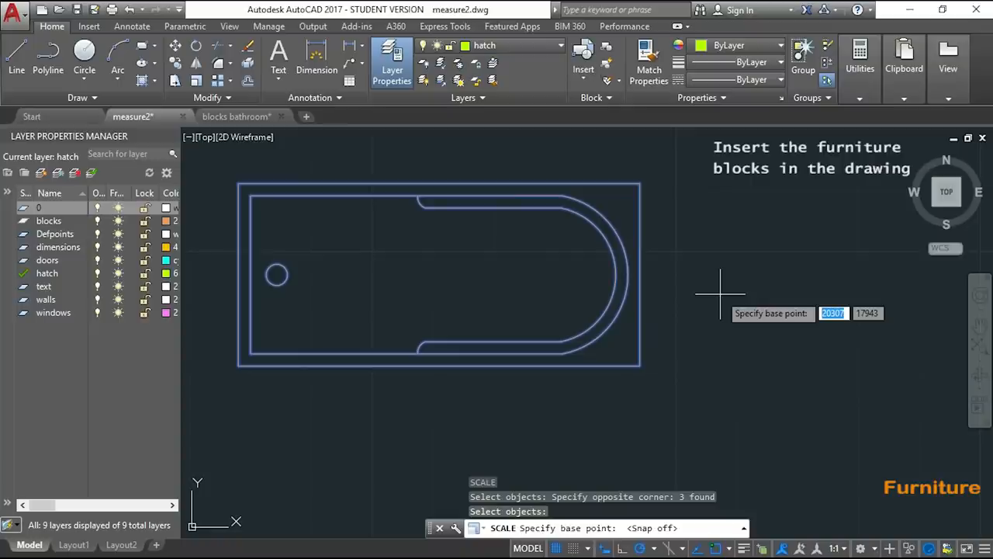
{"action": "mouse_move", "coordinate": [665, 335]}
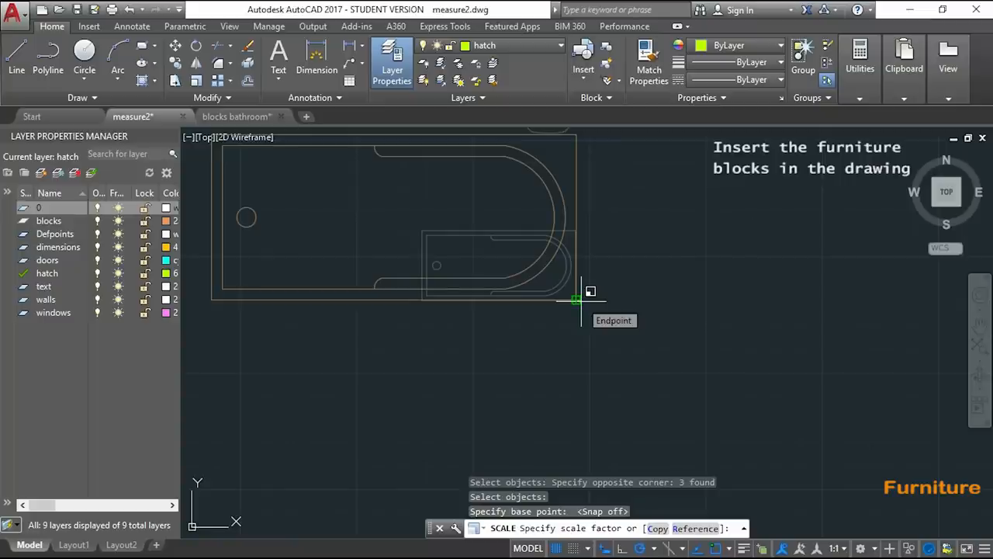
{"action": "type", "text": "ref"}
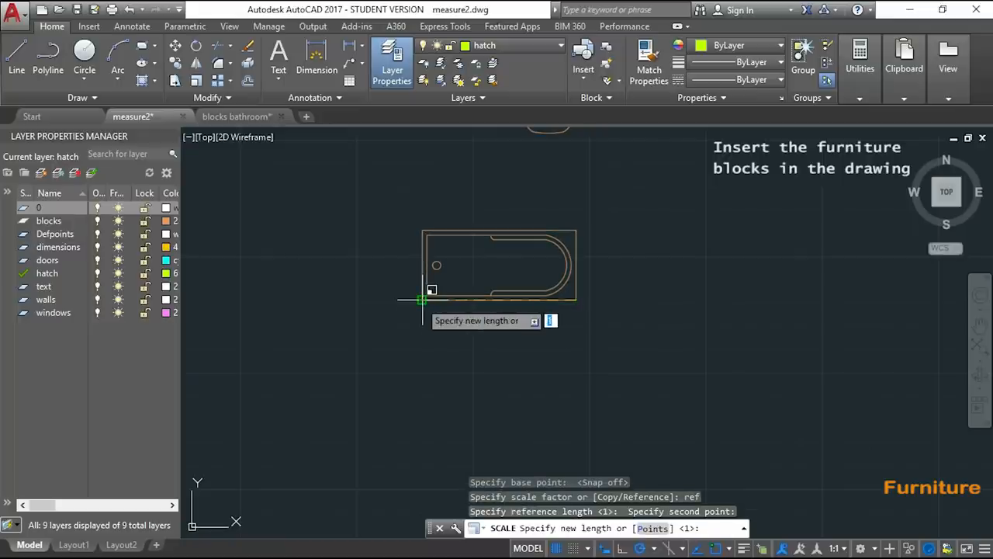
{"action": "type", "text": "14"}
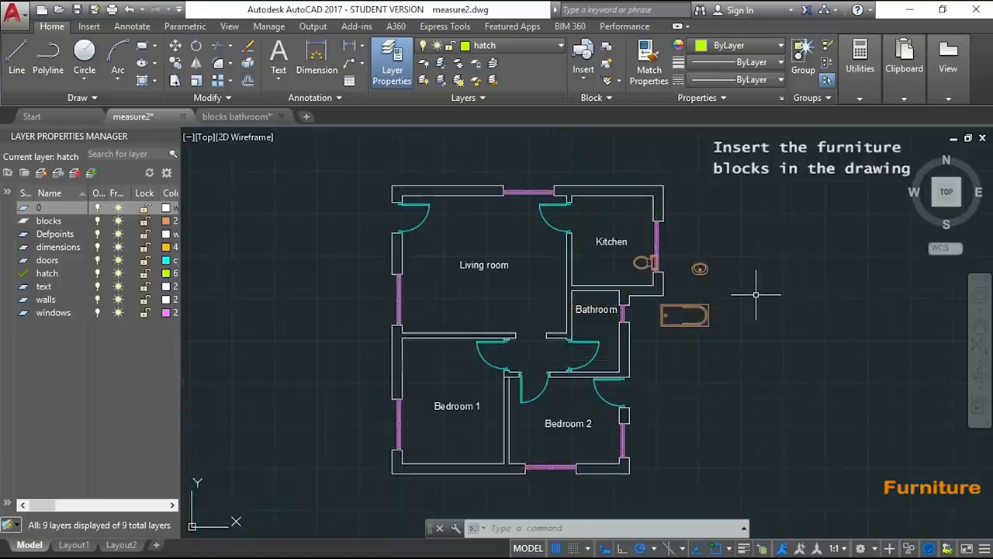
- Copy the bathtub from its top-right corner onto the bathroom wall corner
{"action": "type", "text": "CO"}
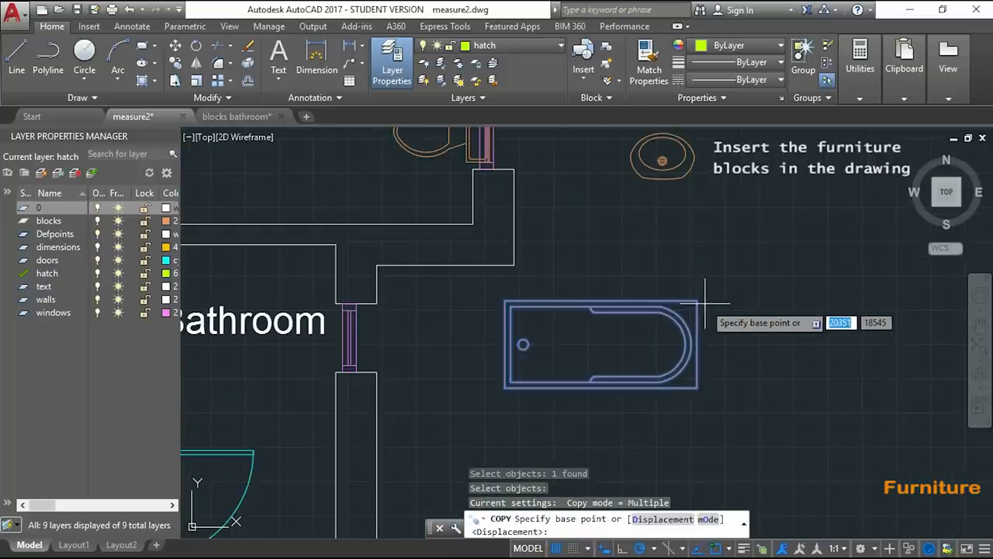
{"action": "mouse_move", "coordinate": [697, 301]}
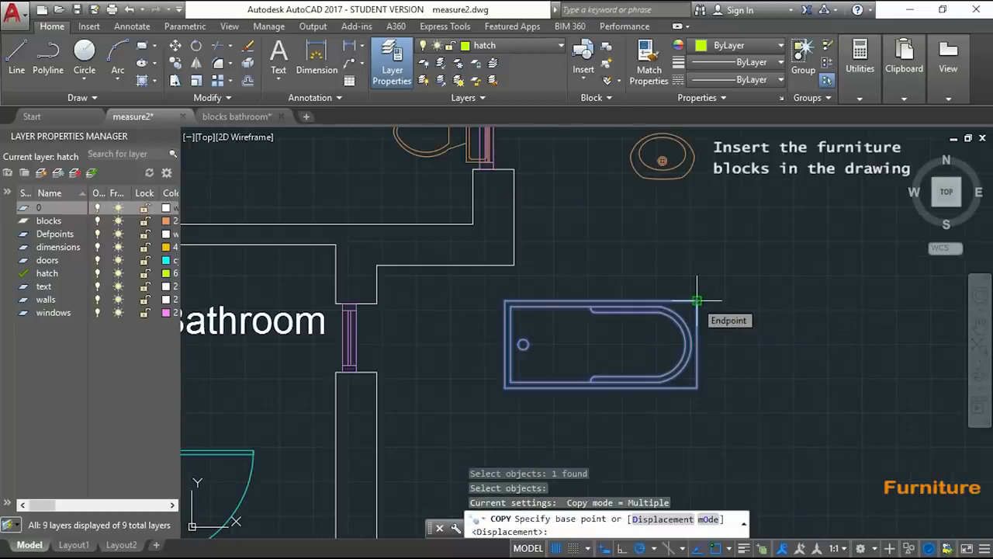
{"action": "left_click", "coordinate": [696, 302]}
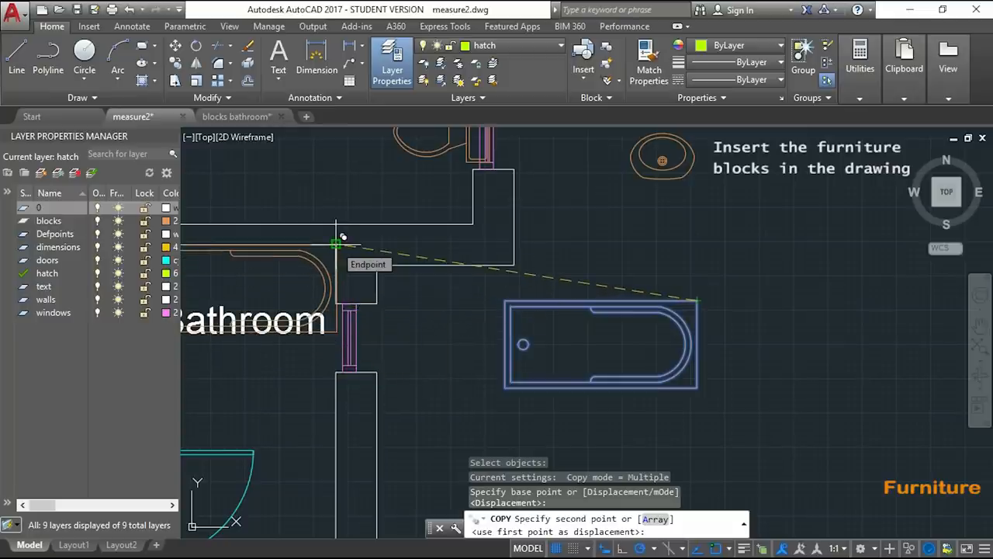
{"action": "left_click", "coordinate": [336, 244]}
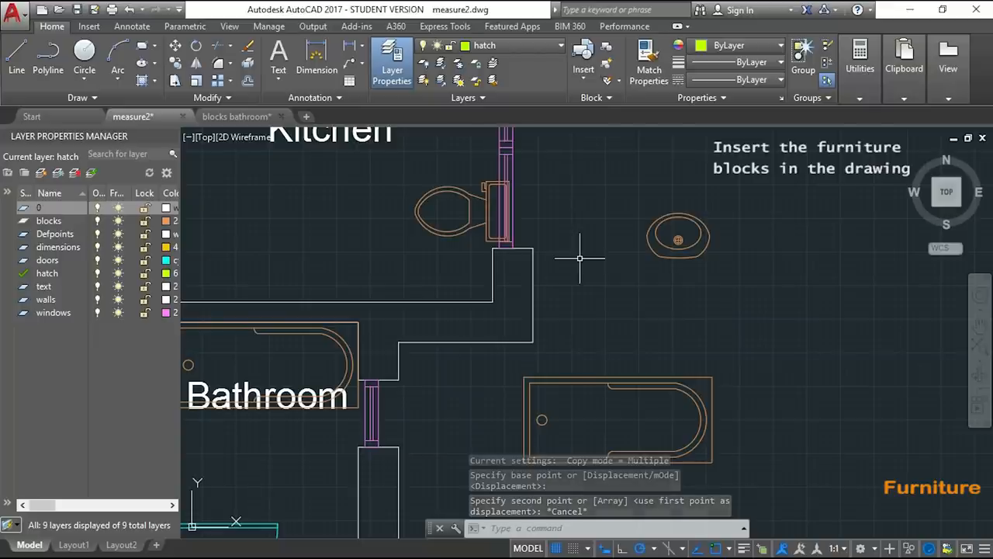
- Rotate the toilet 180° and the washbasin 90° to stand upright
{"action": "type", "text": "RO"}
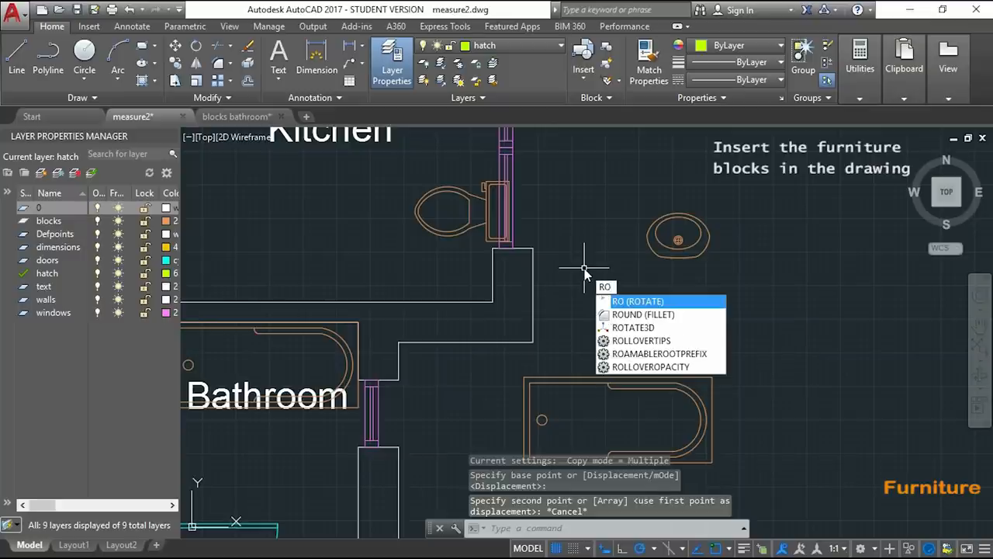
{"action": "left_click", "coordinate": [637, 301]}
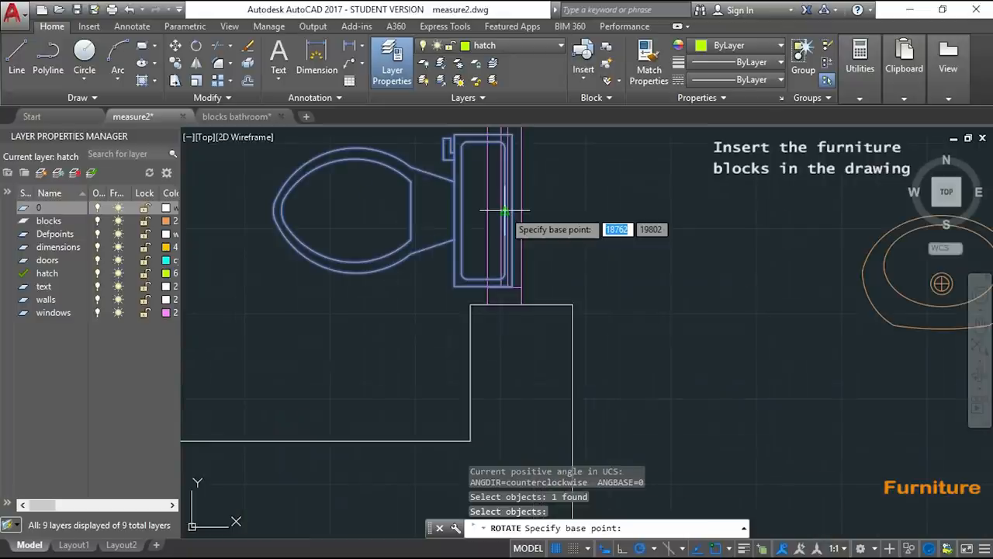
{"action": "left_click", "coordinate": [505, 212]}
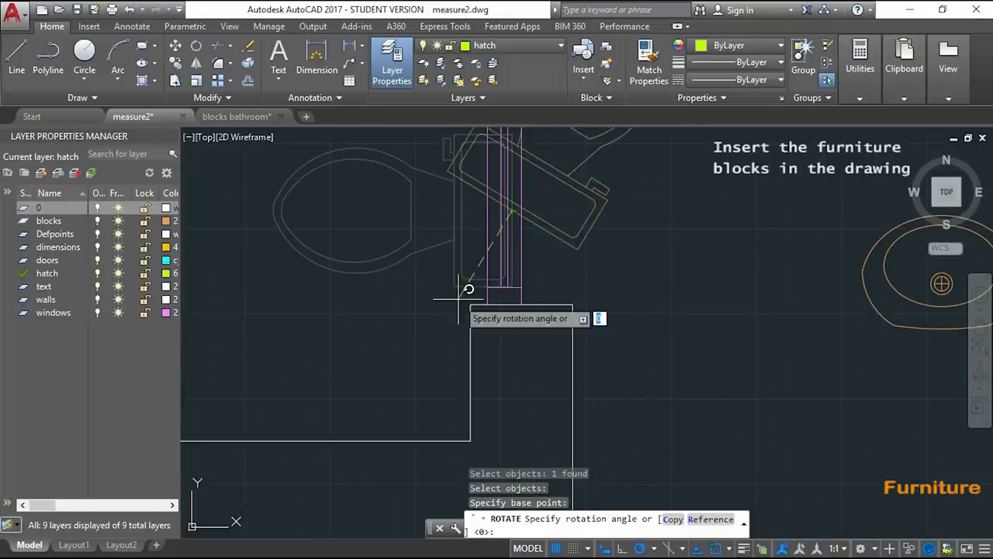
{"action": "mouse_move", "coordinate": [391, 200]}
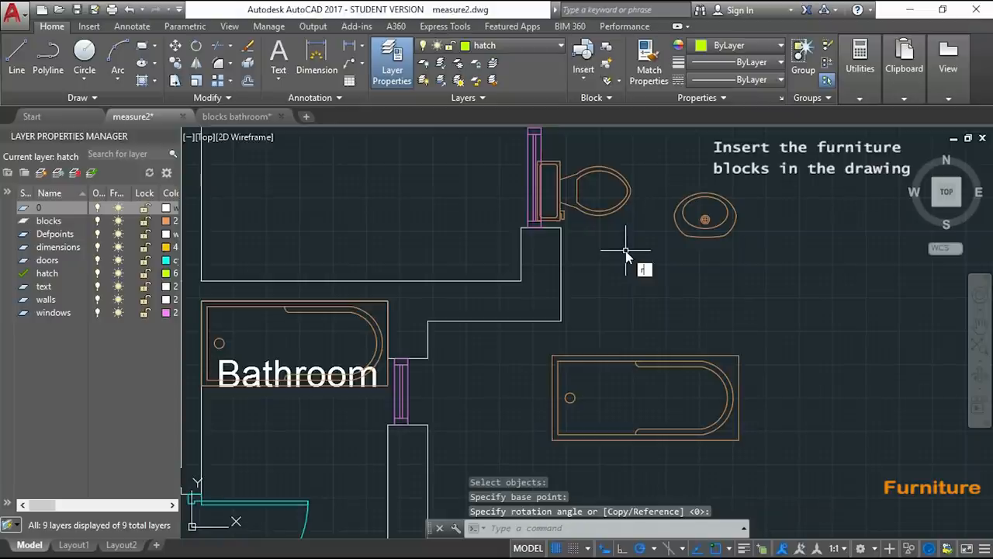
{"action": "left_click", "coordinate": [704, 217]}
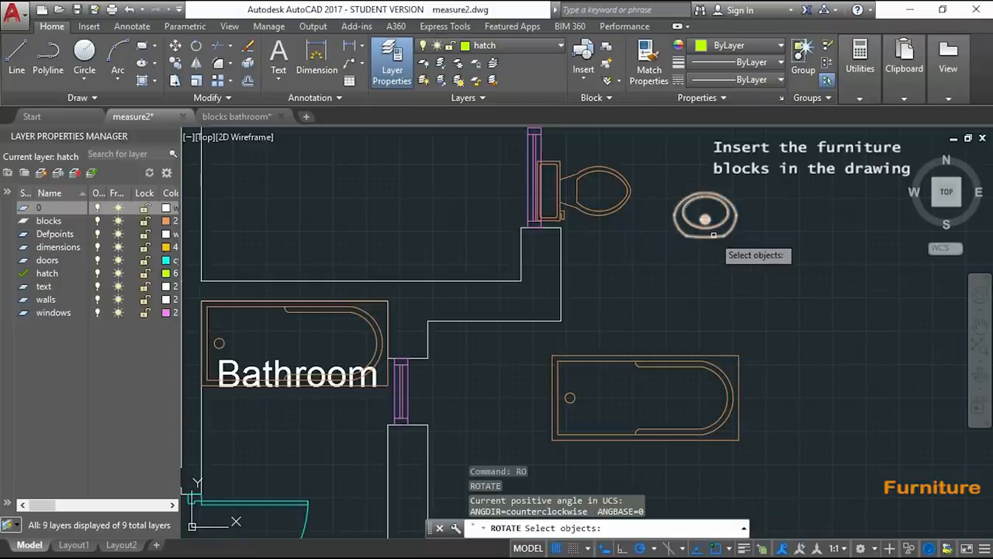
{"action": "left_click", "coordinate": [705, 218]}
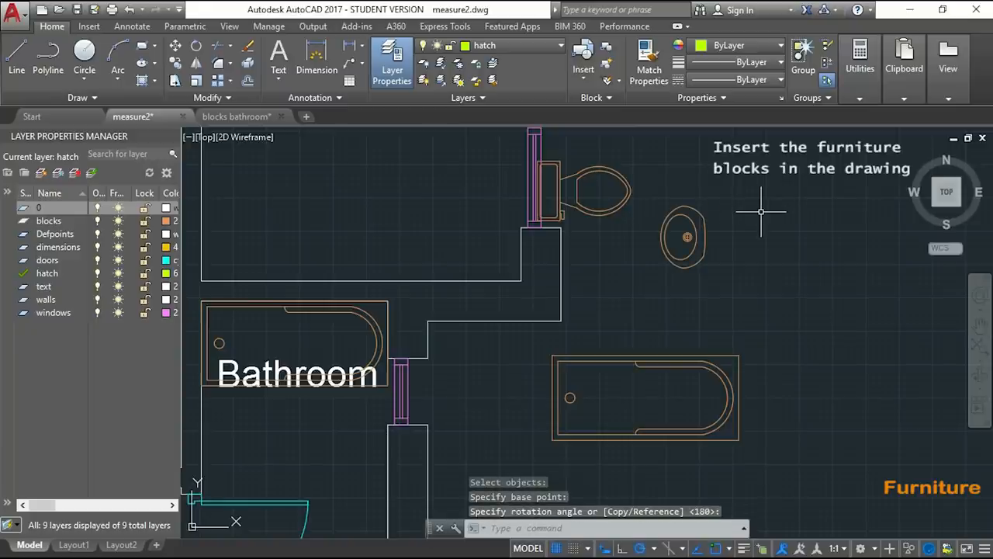
{"action": "type", "text": "MOVE Select objects:"}
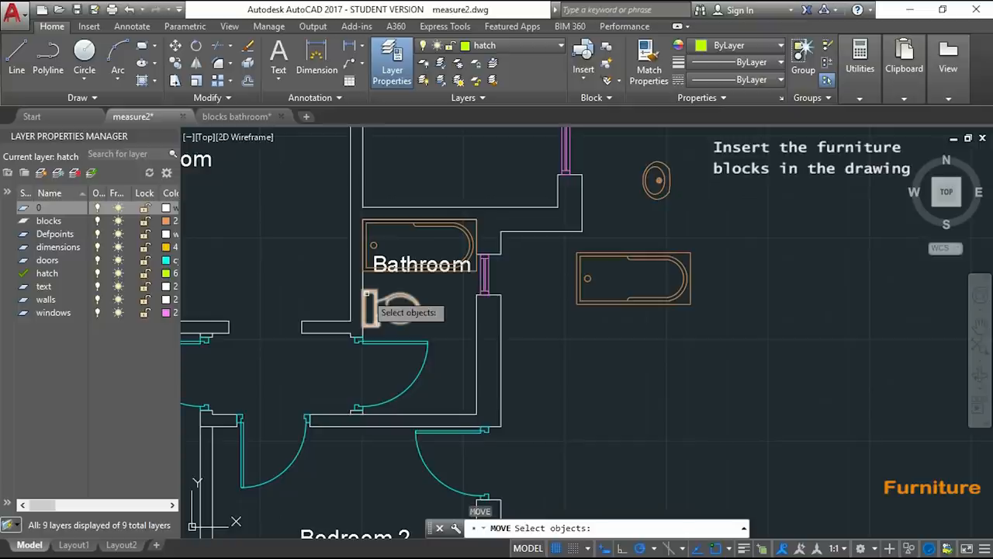
- Move the toilet into the bathroom beside the bathtub
{"action": "left_click", "coordinate": [656, 180]}
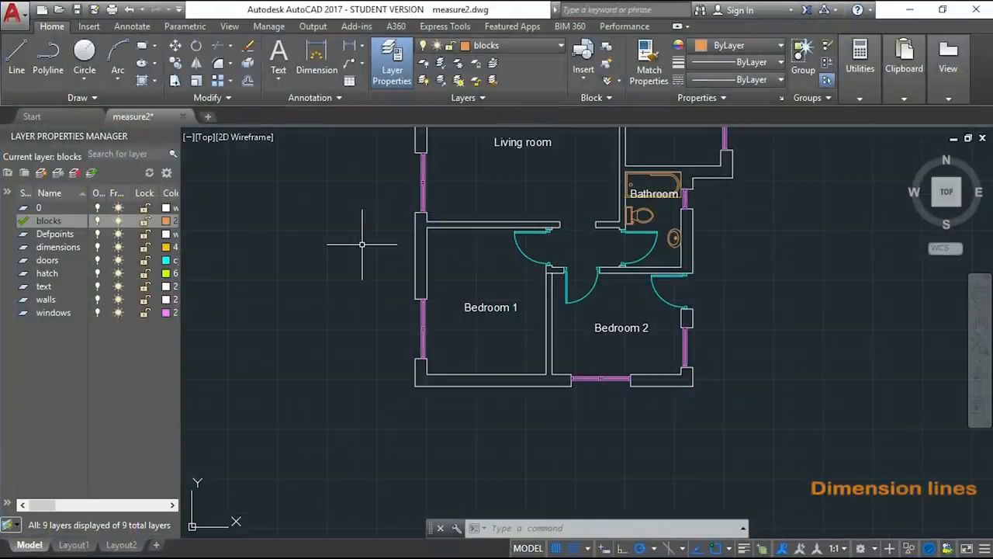
- Set the 'dimensions' layer current in the Layer Properties Manager
{"action": "left_click", "coordinate": [58, 247]}
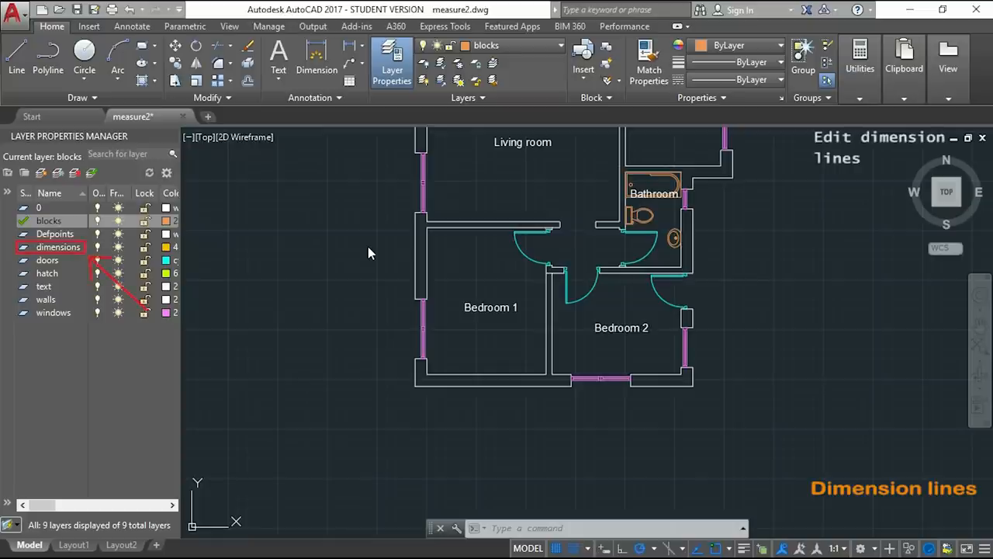
{"action": "mouse_move", "coordinate": [282, 257]}
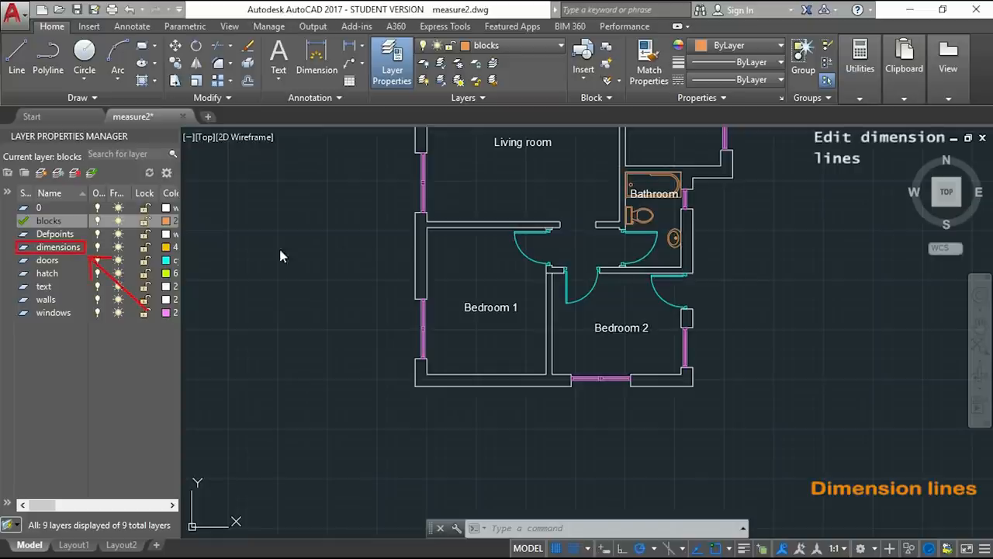
{"action": "left_click", "coordinate": [57, 247]}
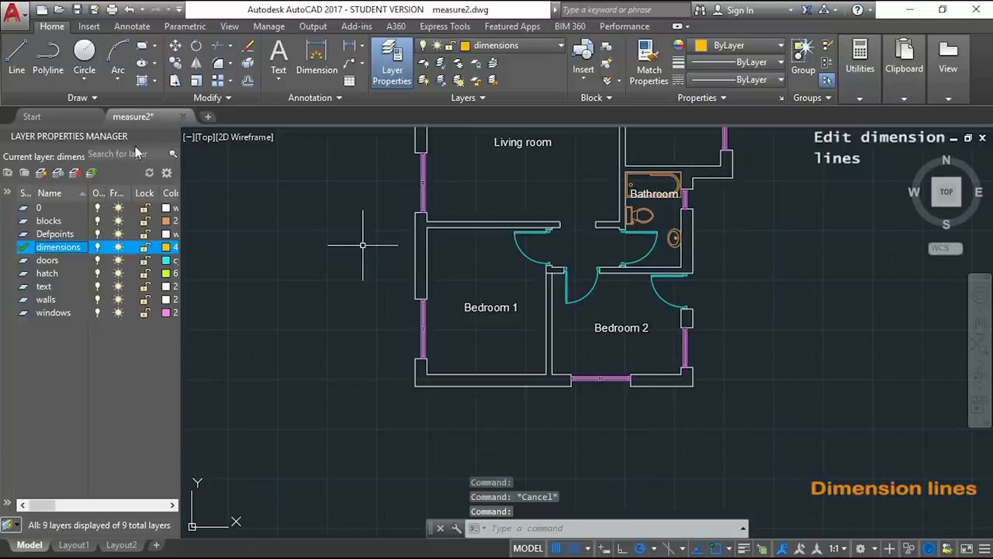
- Draw a trial linear dimension above the floor plan's top wall
{"action": "left_click", "coordinate": [132, 26]}
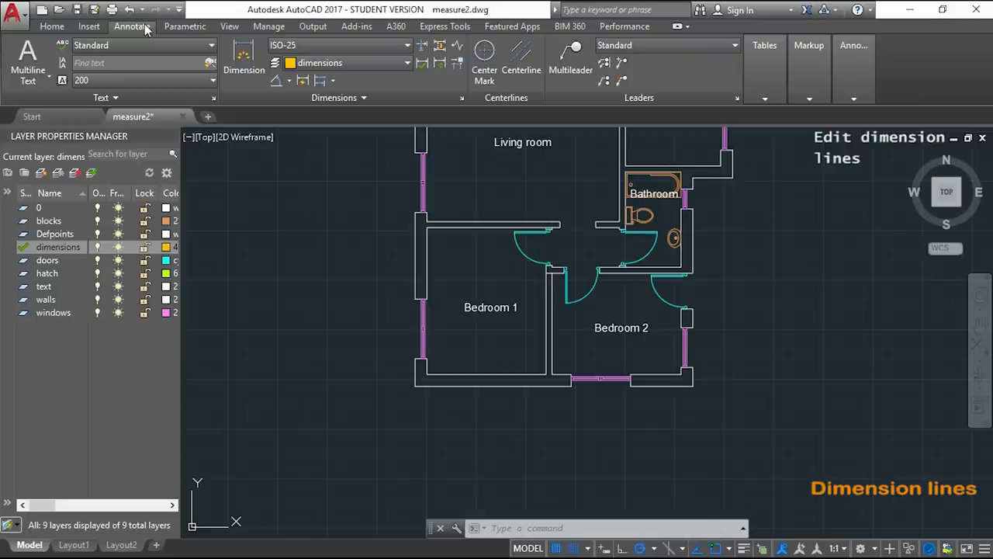
{"action": "mouse_move", "coordinate": [243, 62]}
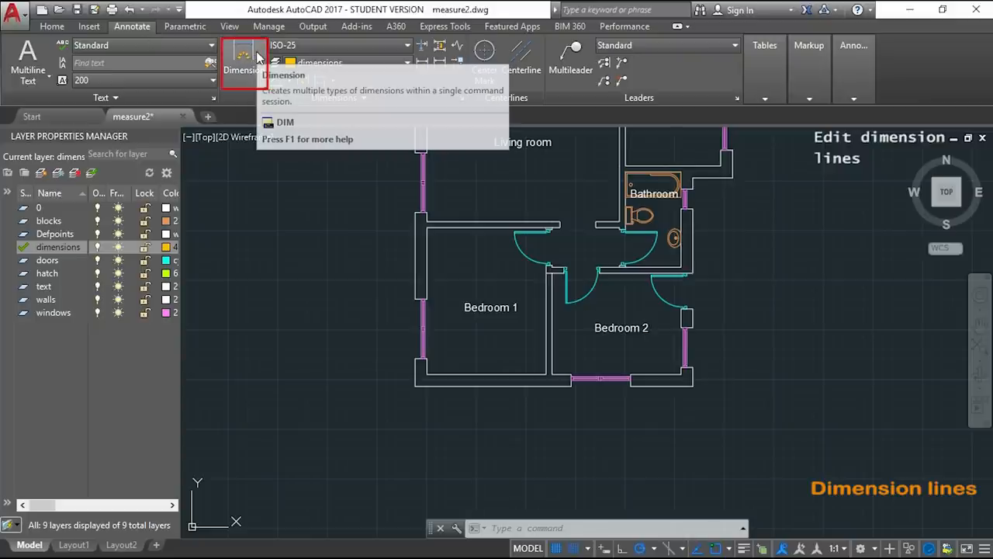
{"action": "left_click", "coordinate": [243, 58]}
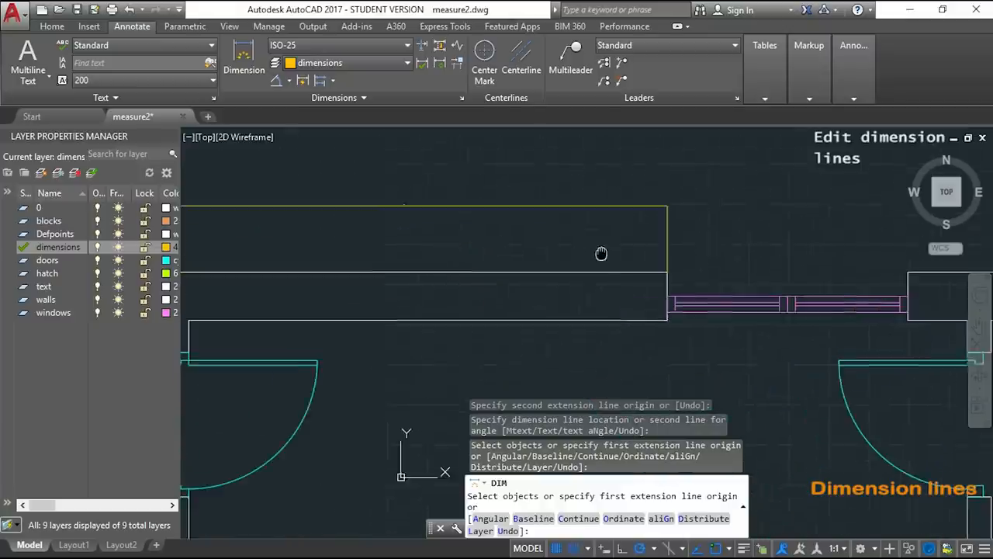
{"action": "left_click_drag", "start_coordinate": [601, 253], "coordinate": [402, 213]}
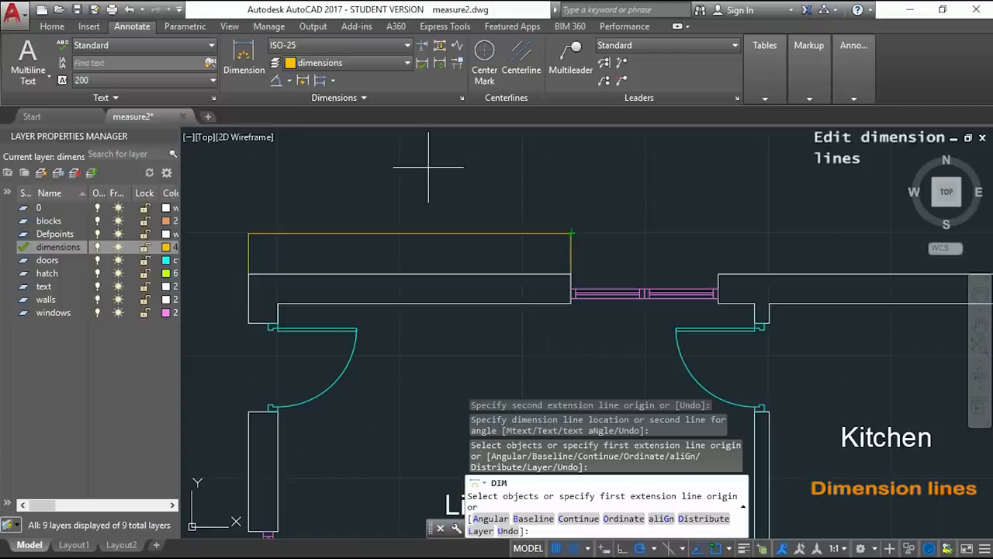
{"action": "left_click", "coordinate": [463, 98]}
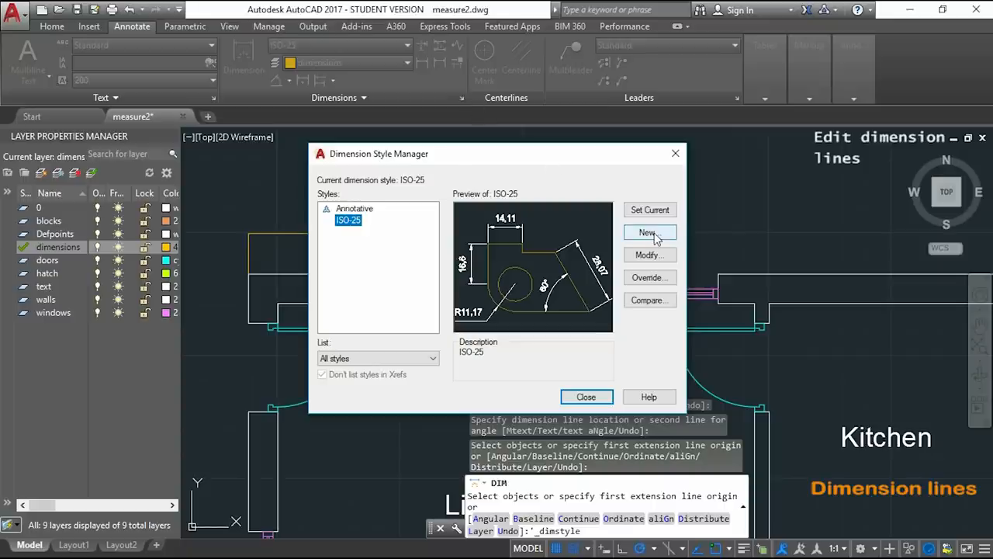
- Create a new dimension style named 'floor plan' based on ISO-25
{"action": "left_click", "coordinate": [649, 232]}
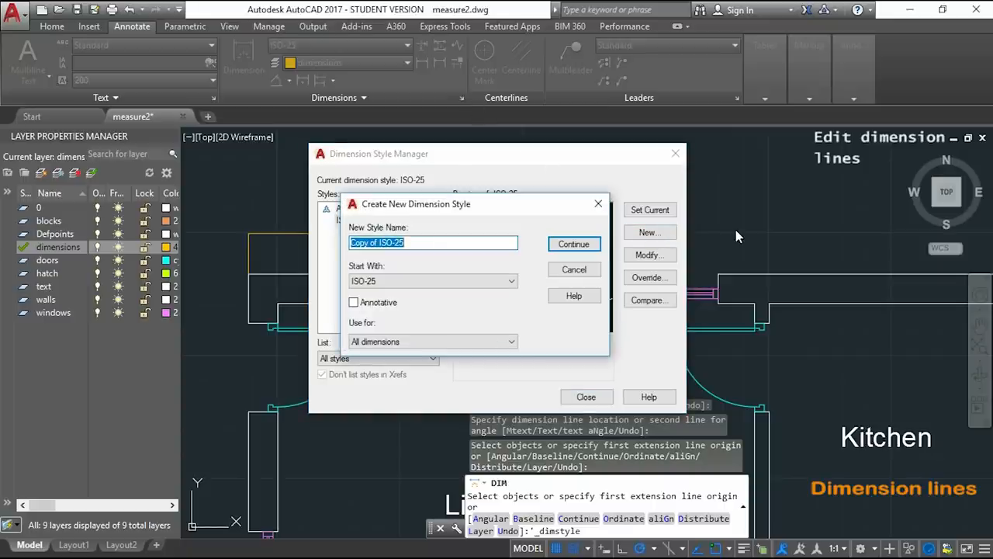
{"action": "type", "text": "floor plan"}
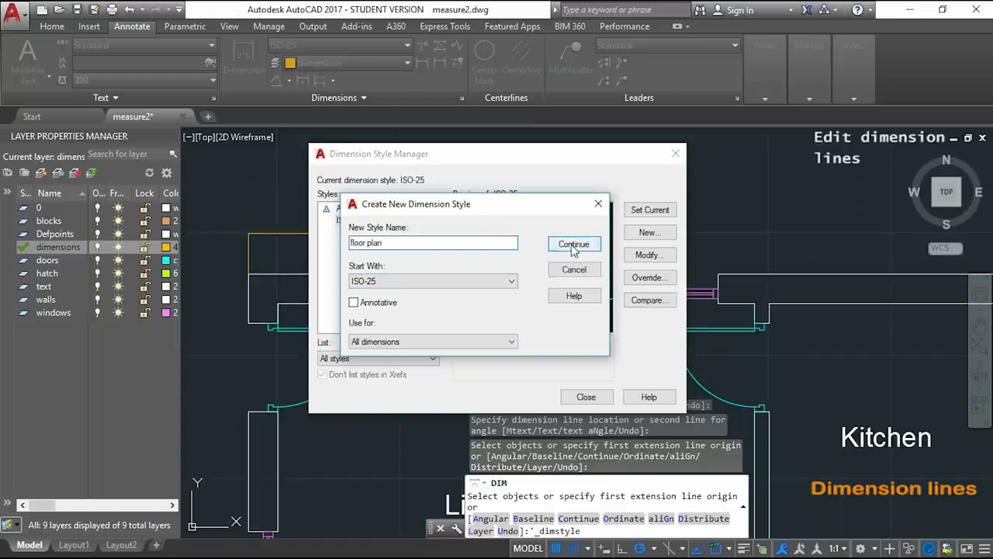
{"action": "left_click", "coordinate": [574, 244]}
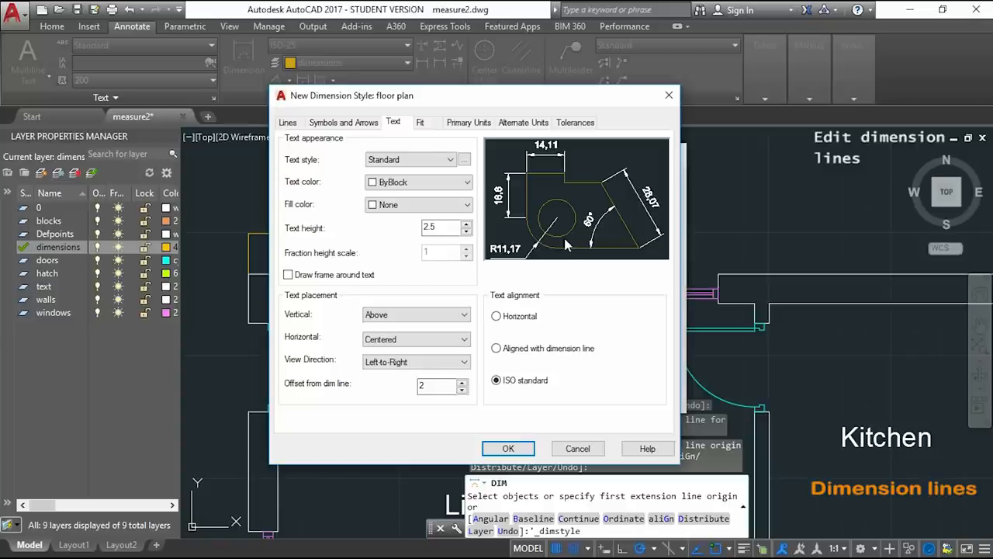
- Give the floor plan style an arrow size of 50 and text height of 80, then confirm
{"action": "left_click", "coordinate": [343, 122]}
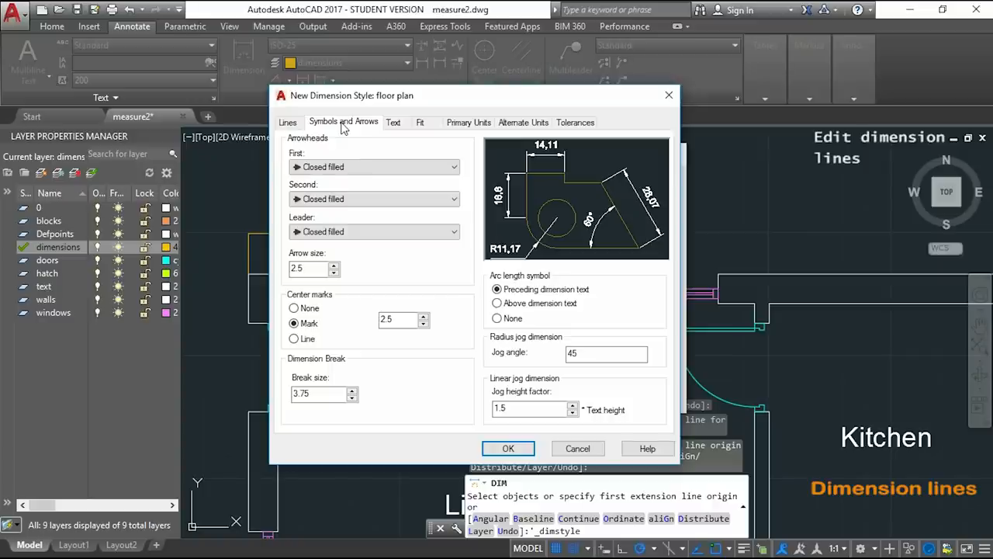
{"action": "left_click_drag", "start_coordinate": [352, 95], "coordinate": [388, 94]}
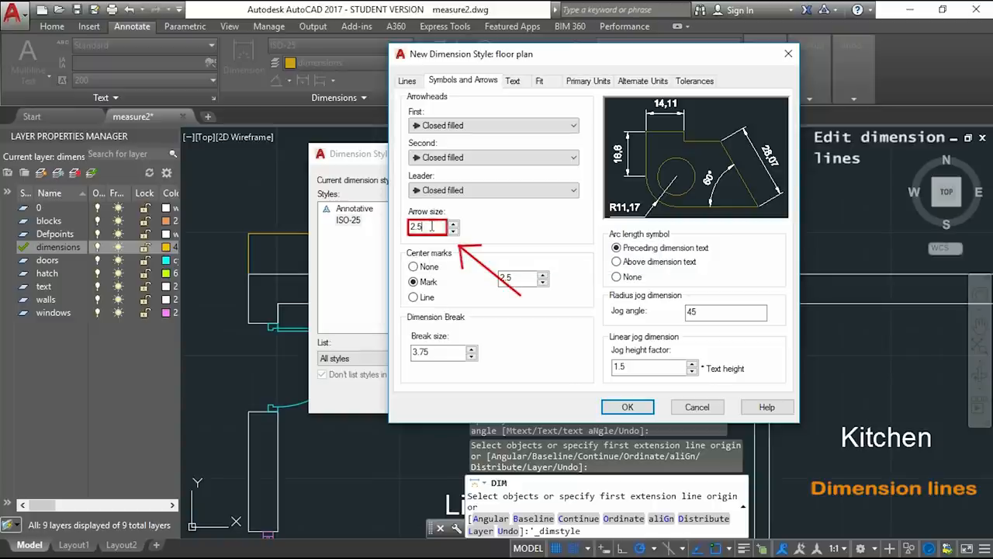
{"action": "mouse_move", "coordinate": [434, 226]}
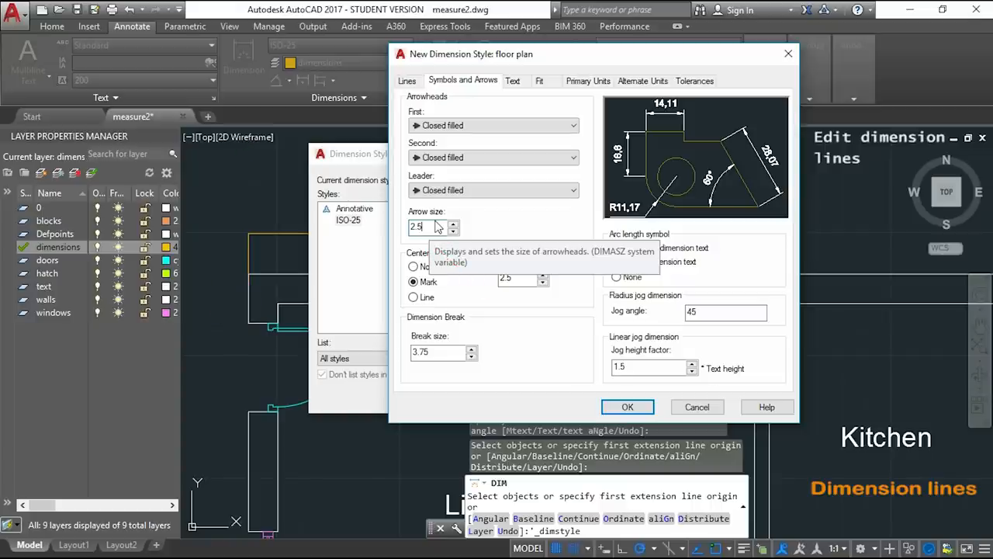
{"action": "type", "text": "50"}
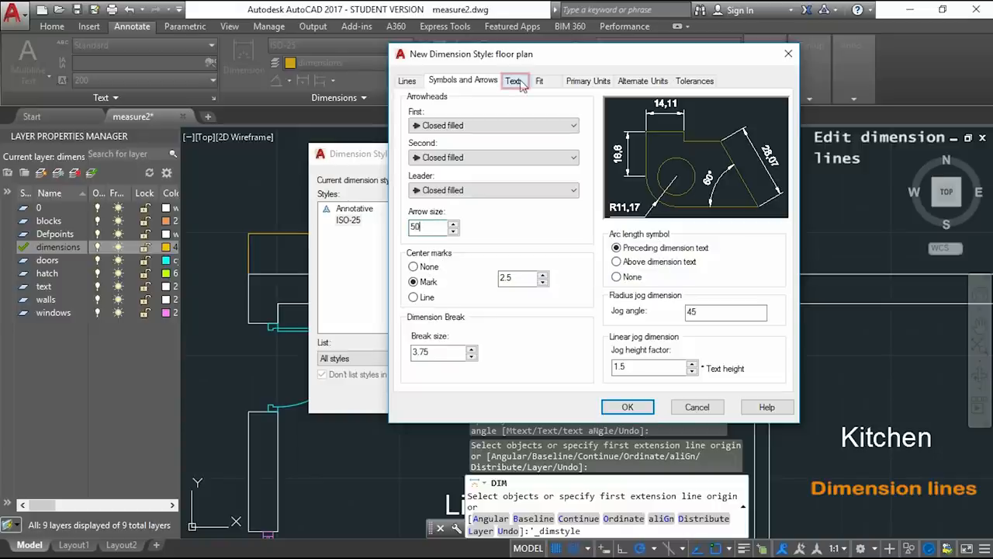
{"action": "left_click", "coordinate": [513, 81]}
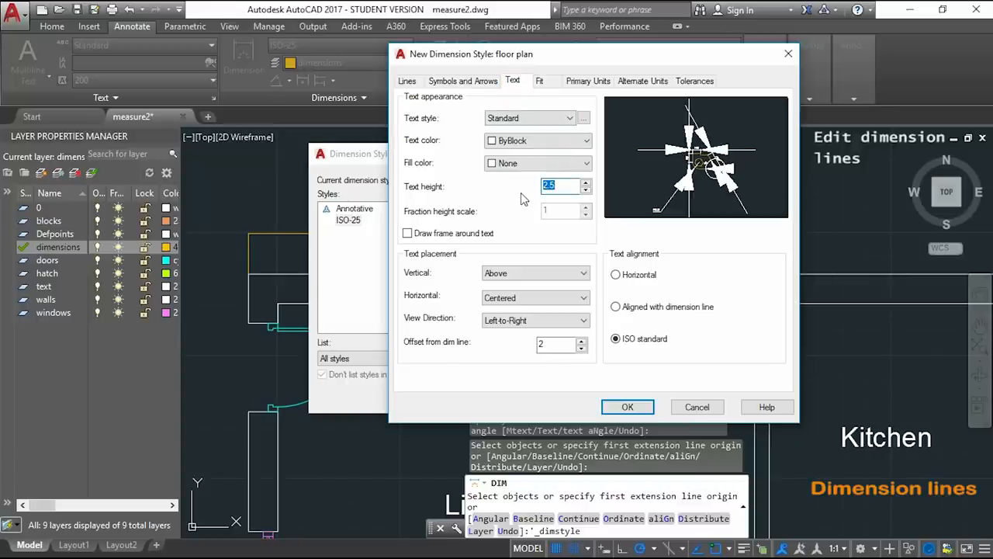
{"action": "type", "text": "80"}
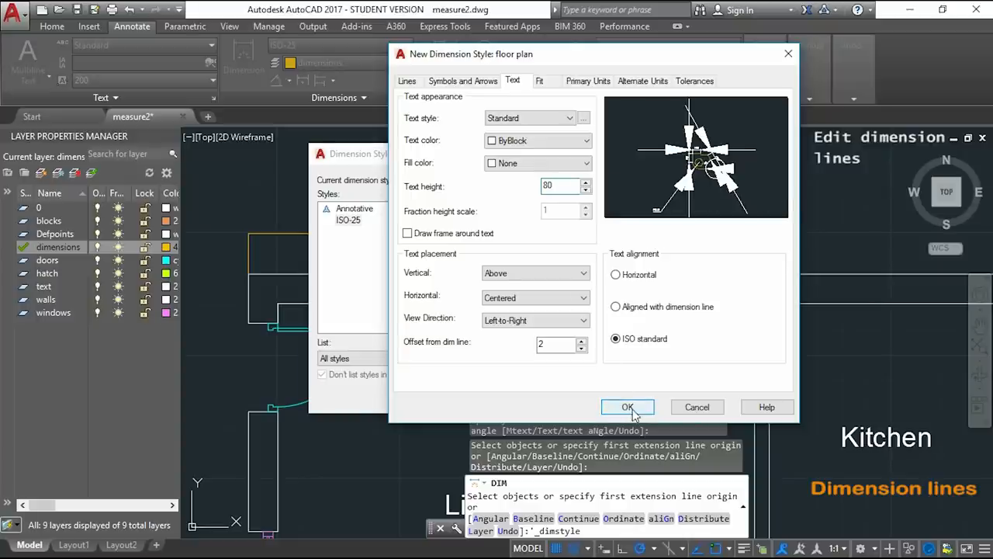
{"action": "left_click", "coordinate": [628, 407]}
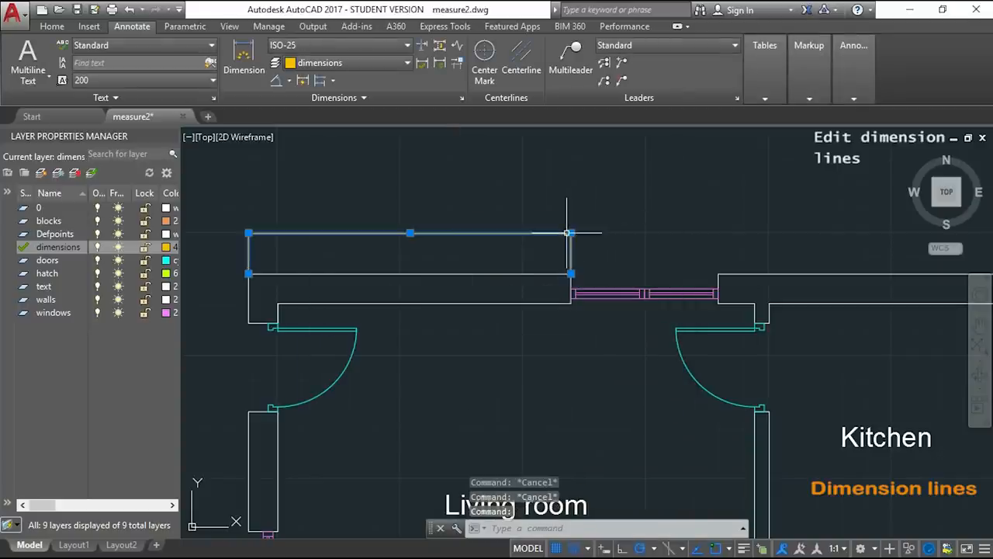
{"action": "mouse_move", "coordinate": [557, 202]}
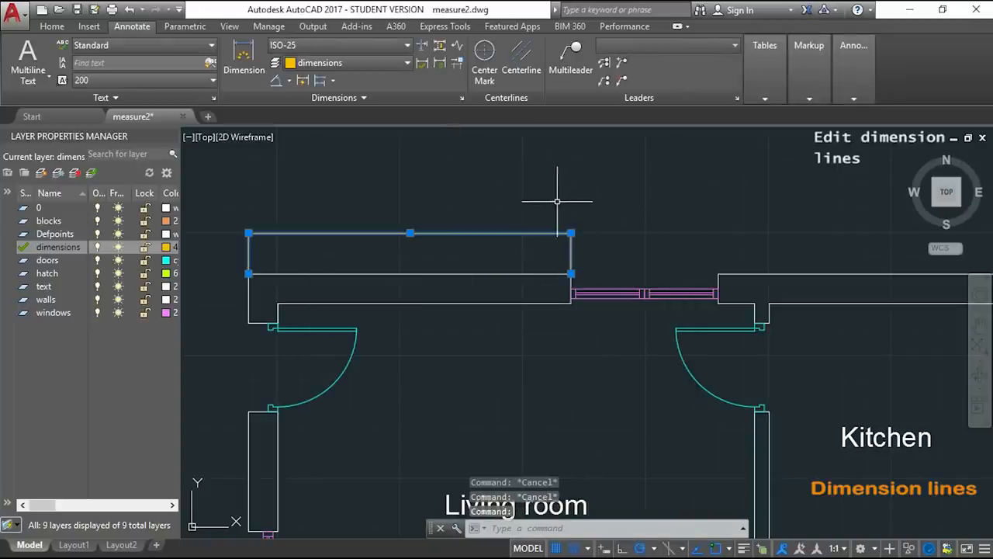
- Switch the top wall dimension to the floor plan style so it reads 3280
{"action": "left_click", "coordinate": [408, 45]}
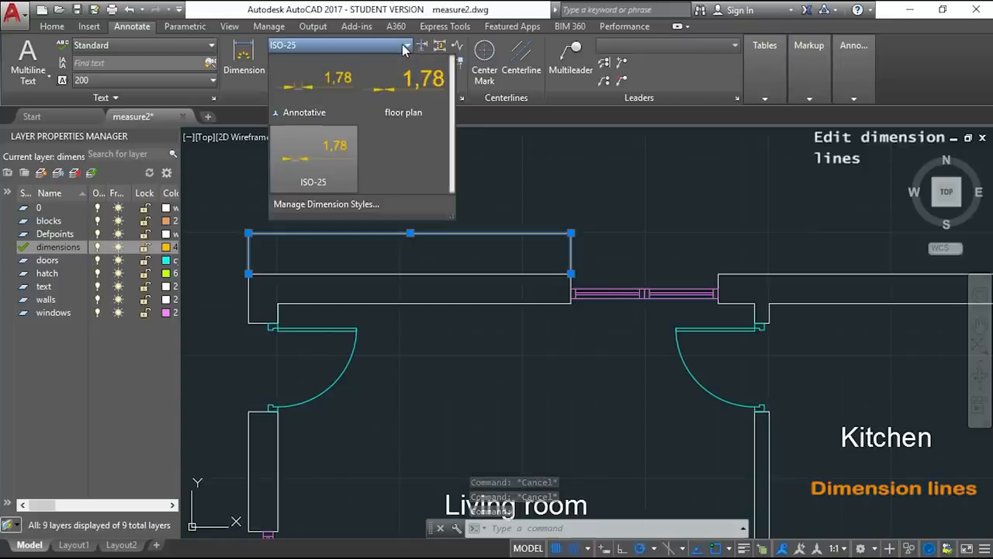
{"action": "left_click", "coordinate": [402, 112]}
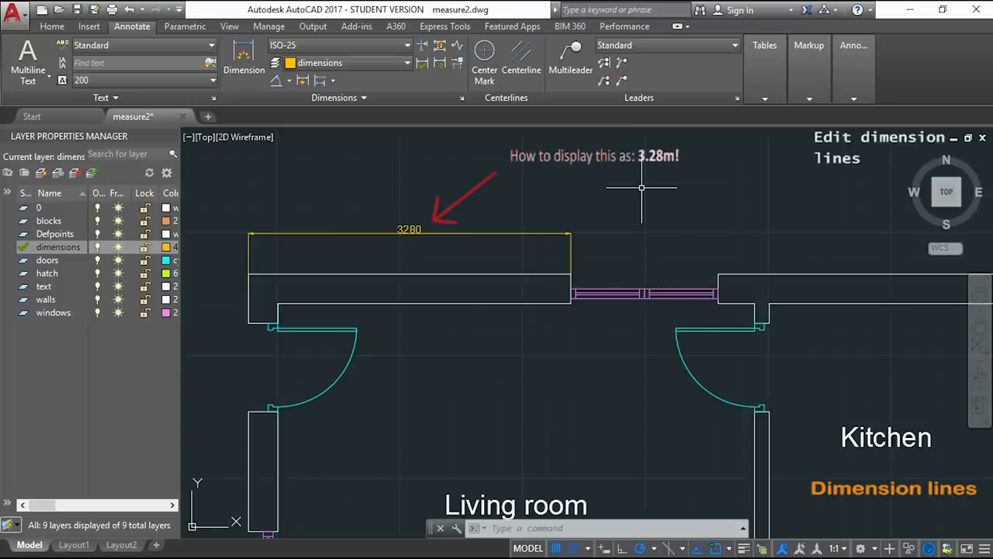
- Open the Dimension Style Manager with D and modify the floor plan style
{"action": "type", "text": "d"}
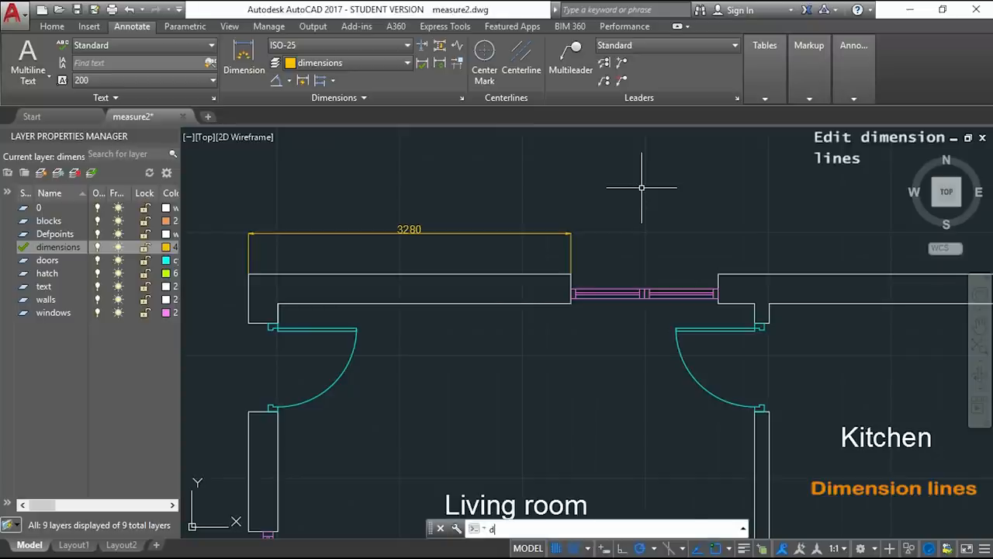
{"action": "type", "text": "D"}
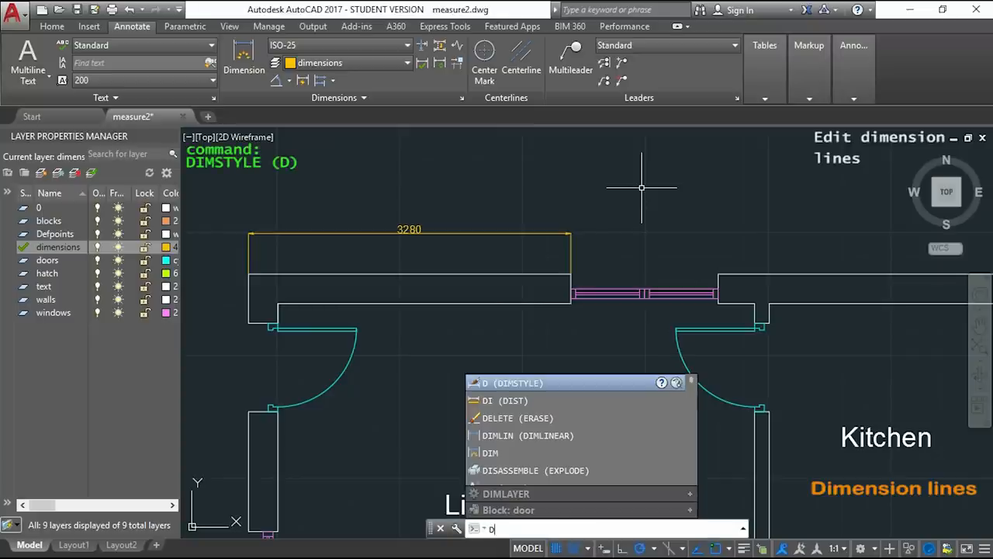
{"action": "key", "text": "enter"}
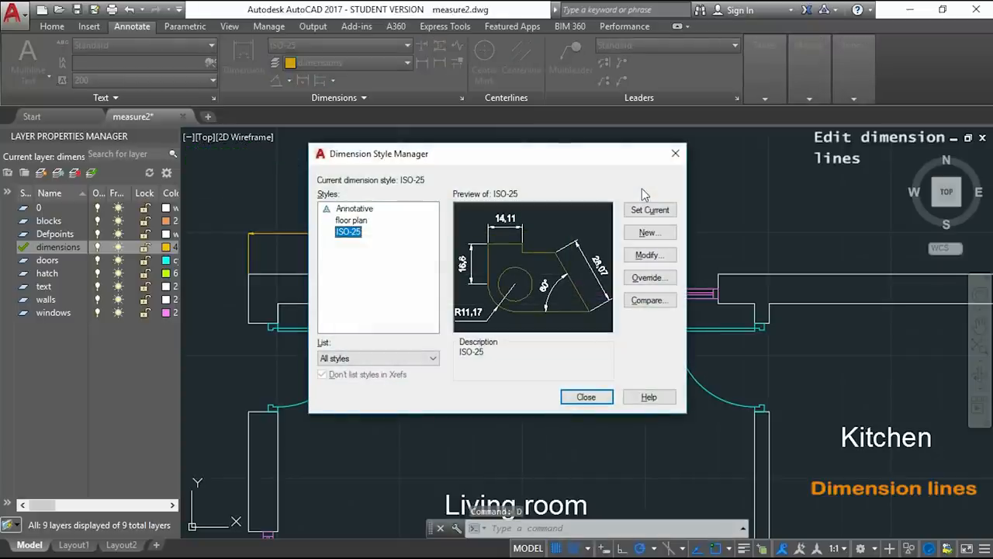
{"action": "left_click", "coordinate": [351, 220]}
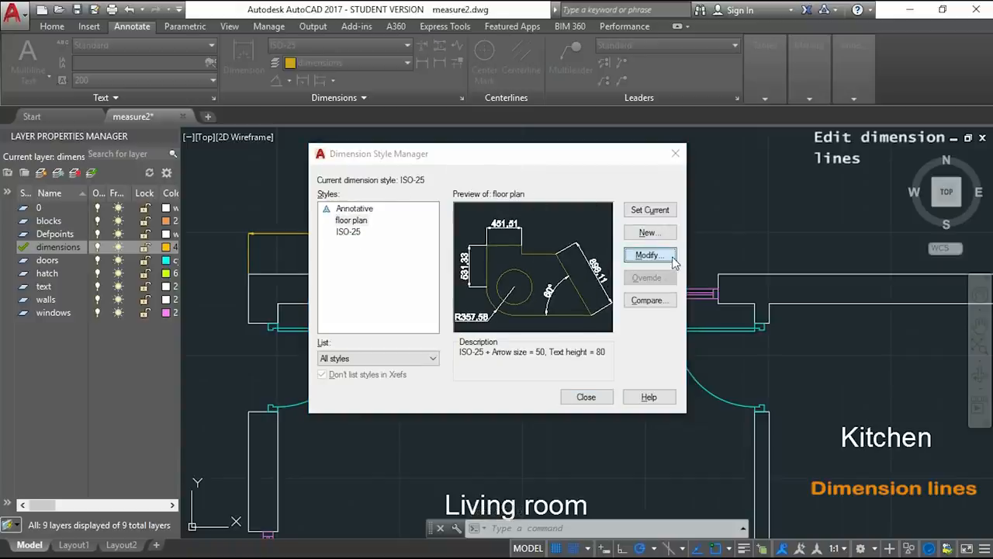
{"action": "left_click", "coordinate": [649, 255]}
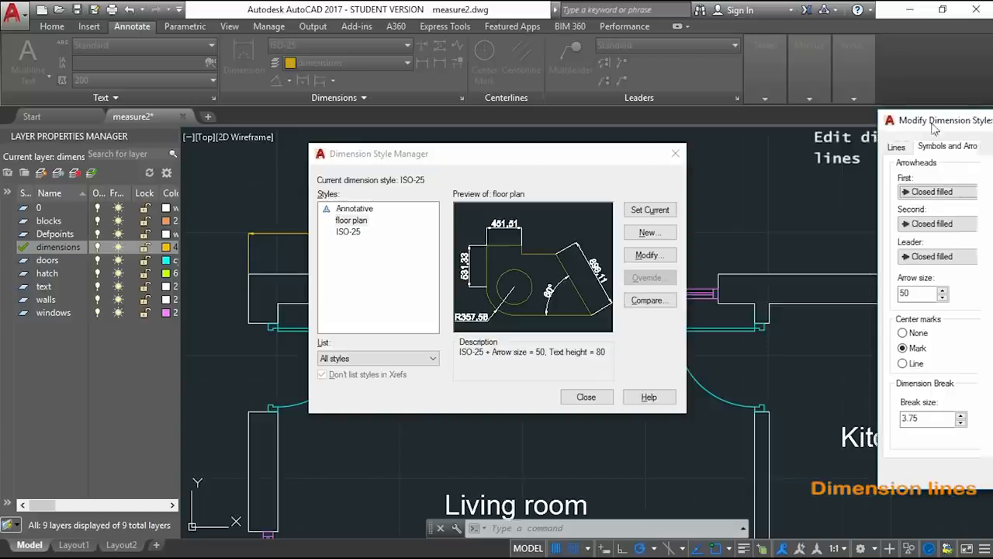
{"action": "left_click", "coordinate": [649, 255]}
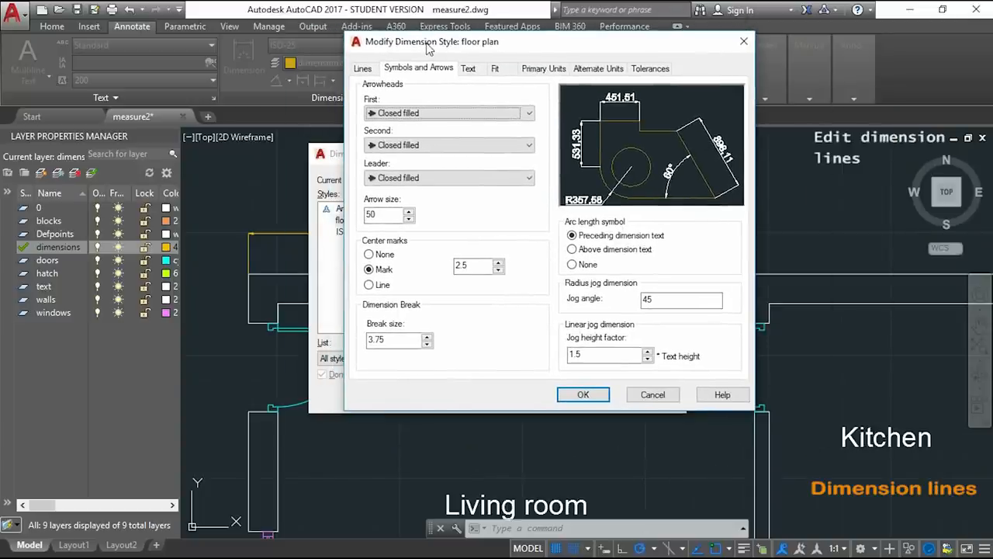
{"action": "mouse_move", "coordinate": [441, 45]}
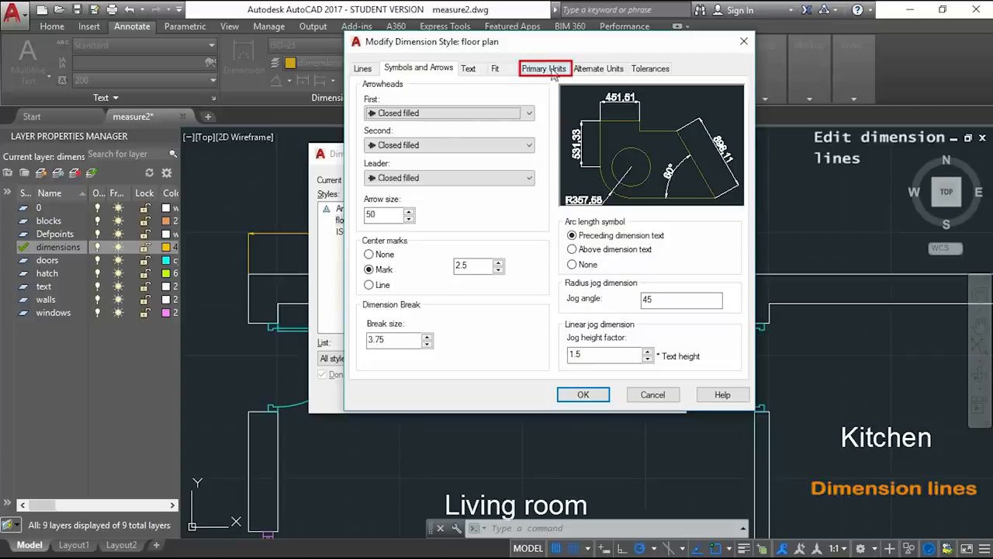
- Keep Decimal units and set an 'm' suffix with a 0.001 scale factor
{"action": "left_click", "coordinate": [544, 68]}
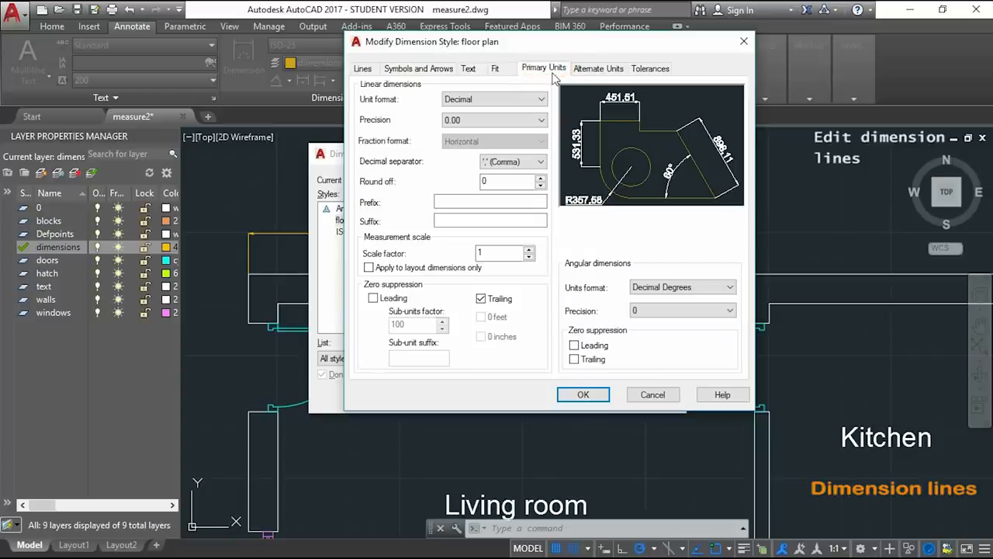
{"action": "left_click", "coordinate": [541, 98]}
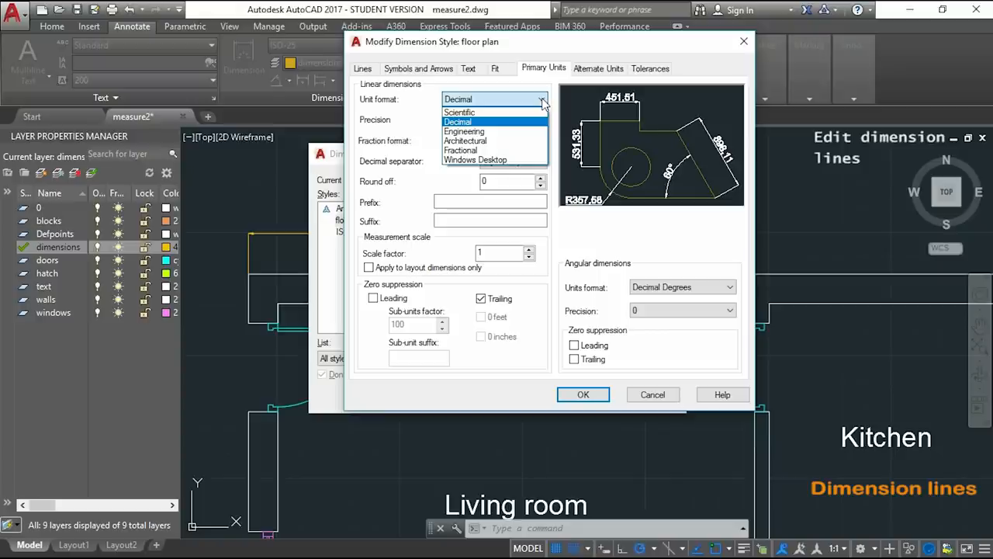
{"action": "left_click", "coordinate": [458, 121]}
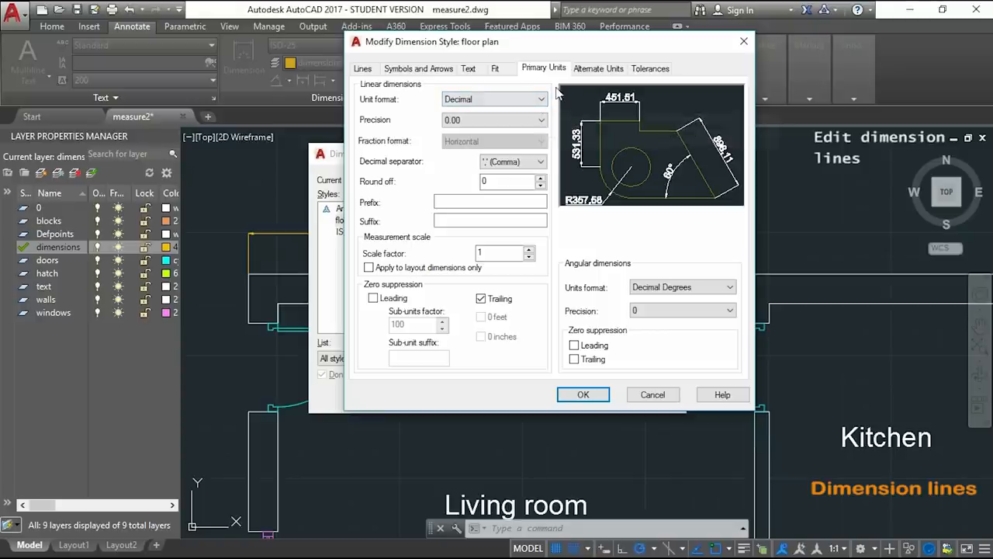
{"action": "mouse_move", "coordinate": [555, 92]}
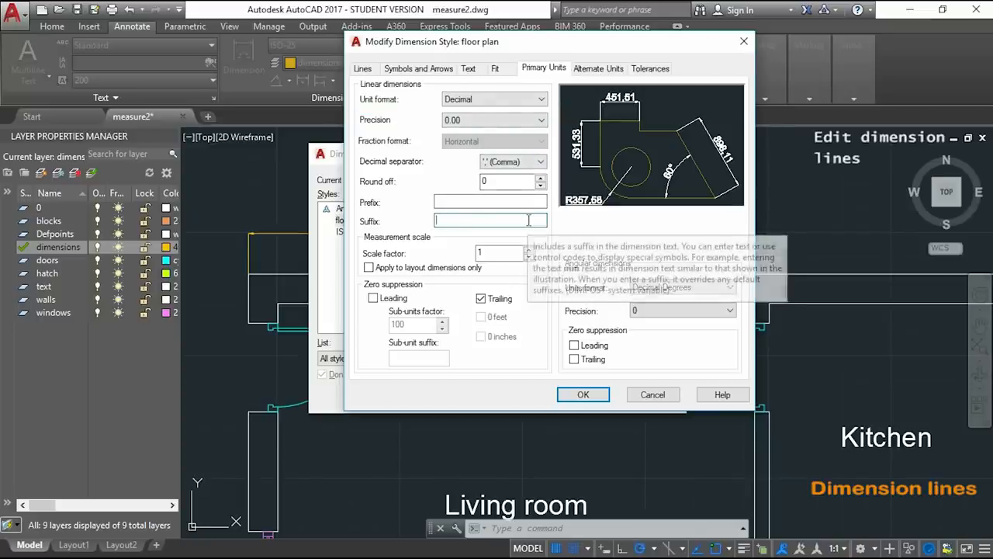
{"action": "type", "text": "m"}
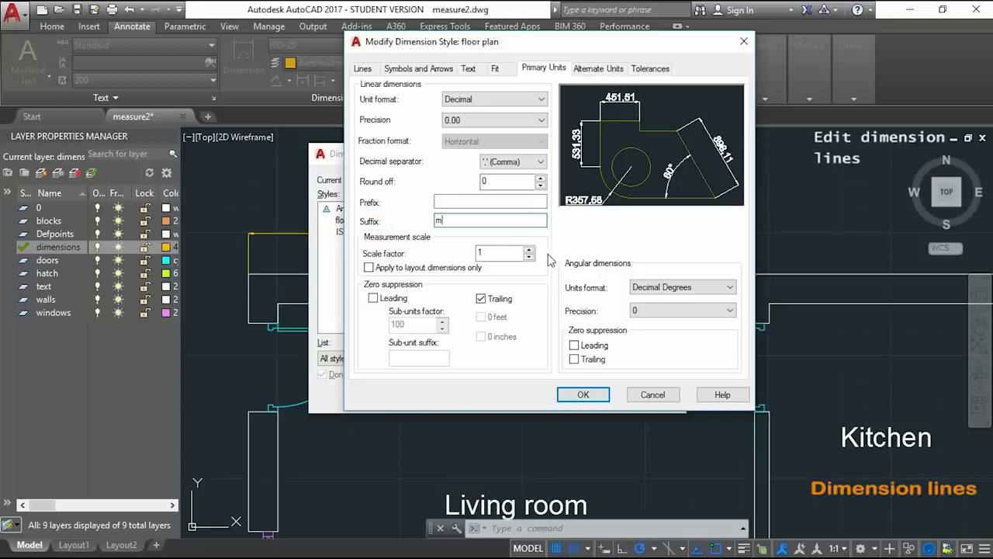
{"action": "left_click", "coordinate": [501, 253]}
{"action": "type", "text": "0.001"}
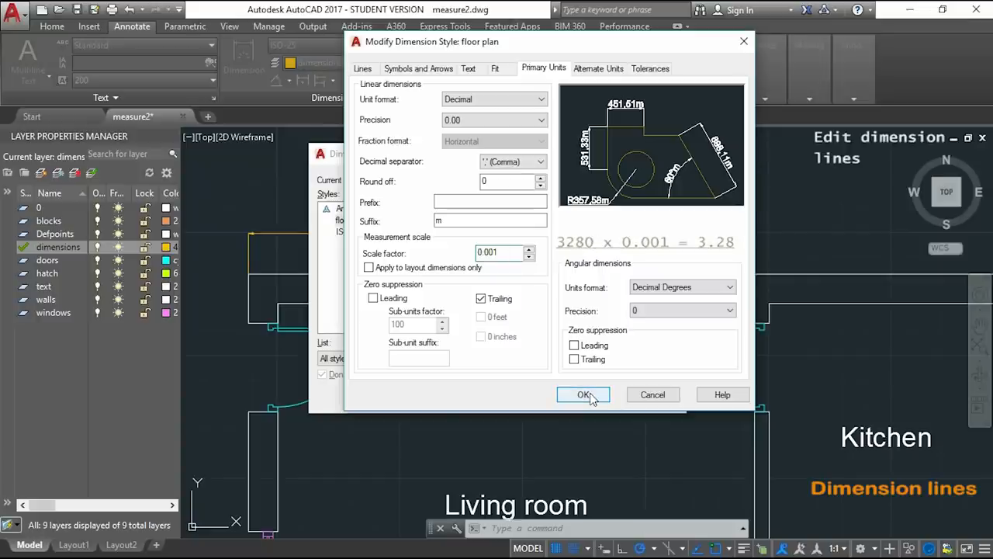
- Confirm the style changes and close the manager so the dimension reads 3,28m
{"action": "left_click", "coordinate": [584, 394]}
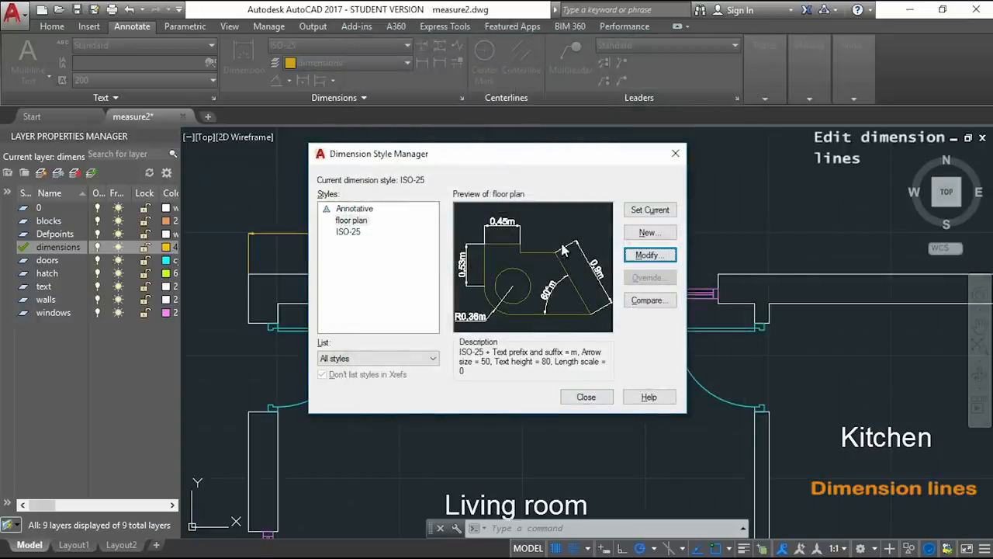
{"action": "left_click", "coordinate": [586, 397]}
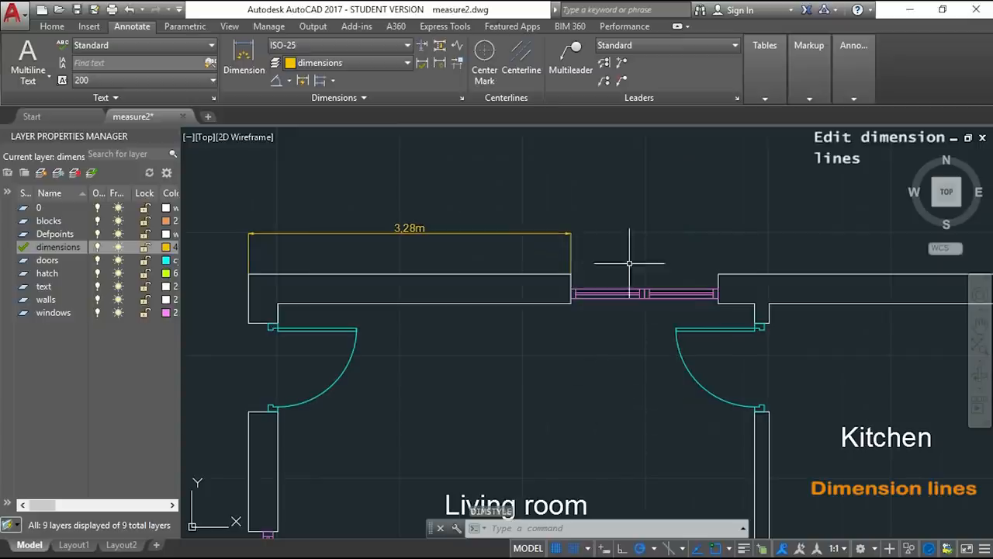
{"action": "mouse_move", "coordinate": [647, 202]}
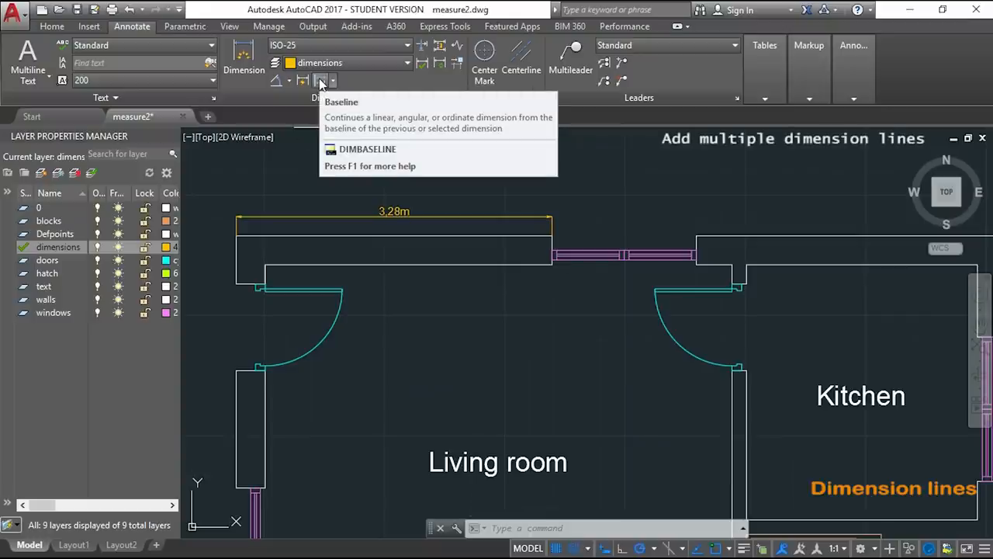
- Continue from the 3,28m dimension with 1,5m and 3,22m along the top wall
{"action": "left_click", "coordinate": [333, 81]}
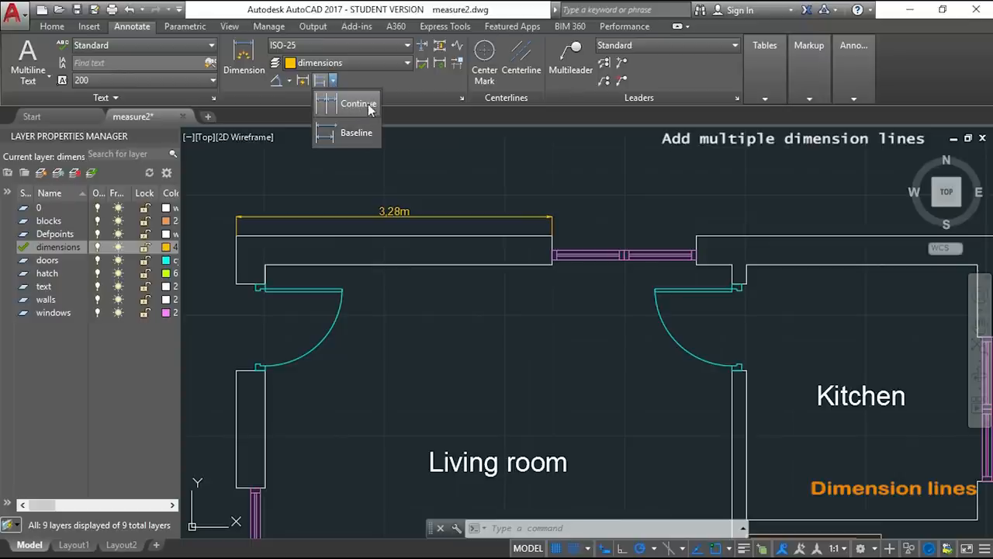
{"action": "left_click", "coordinate": [358, 103]}
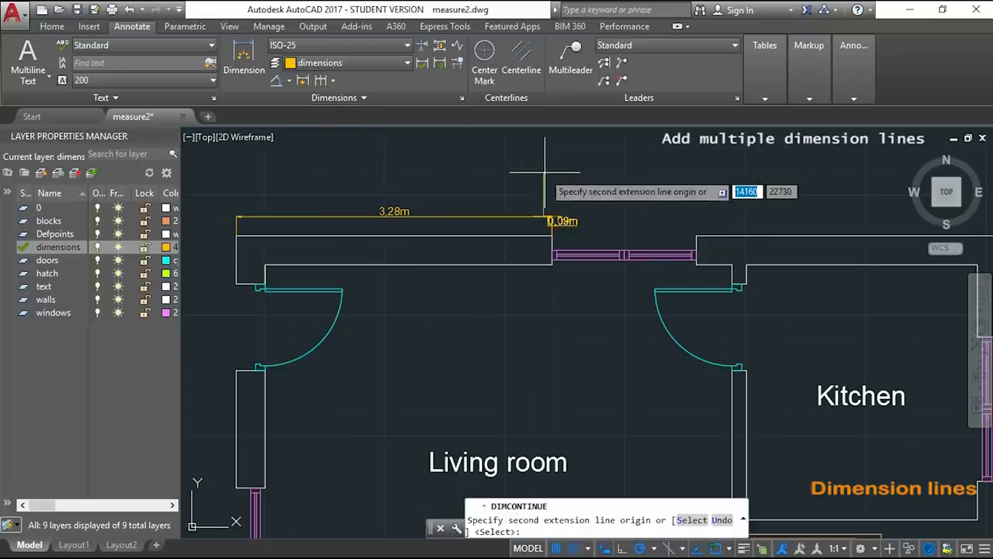
{"action": "left_click", "coordinate": [679, 233]}
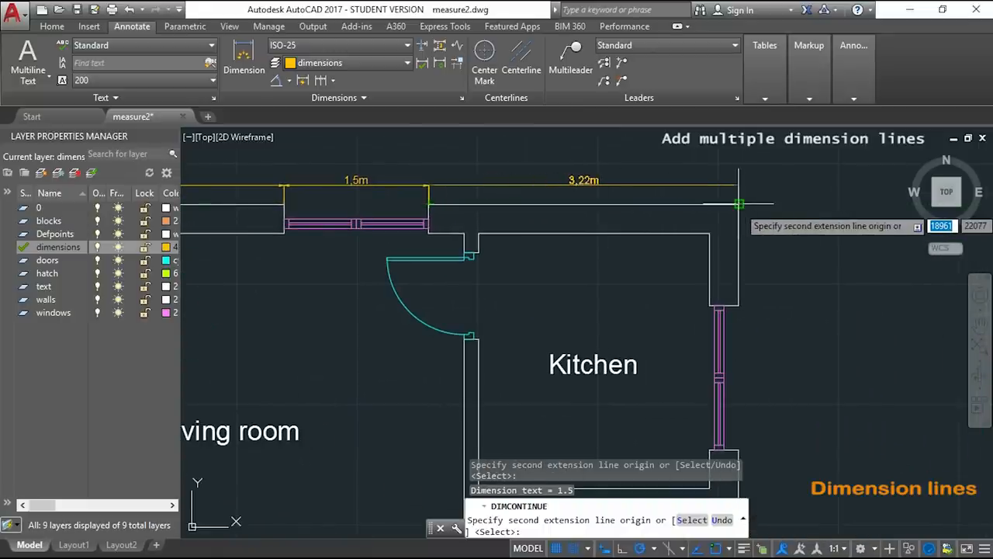
{"action": "left_click", "coordinate": [739, 206]}
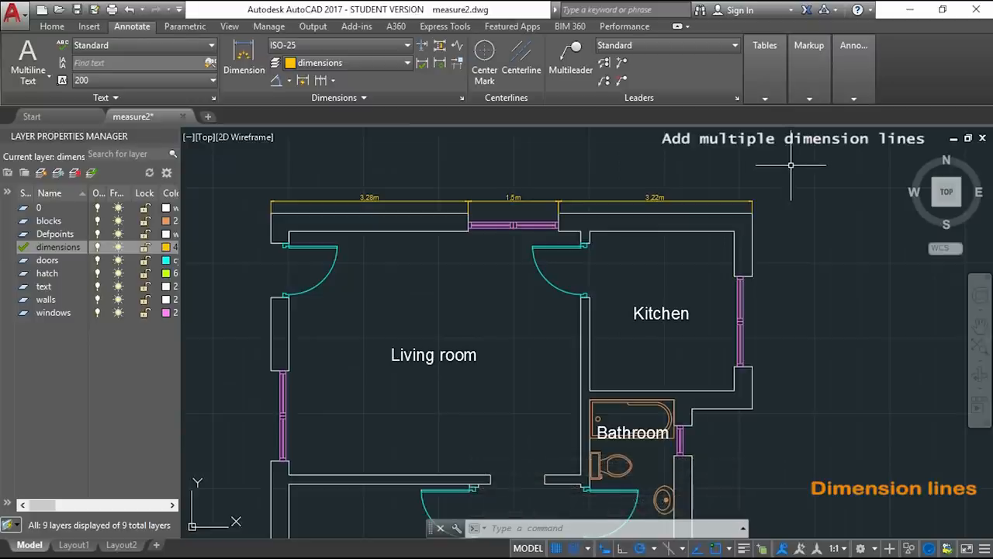
{"action": "mouse_move", "coordinate": [799, 171]}
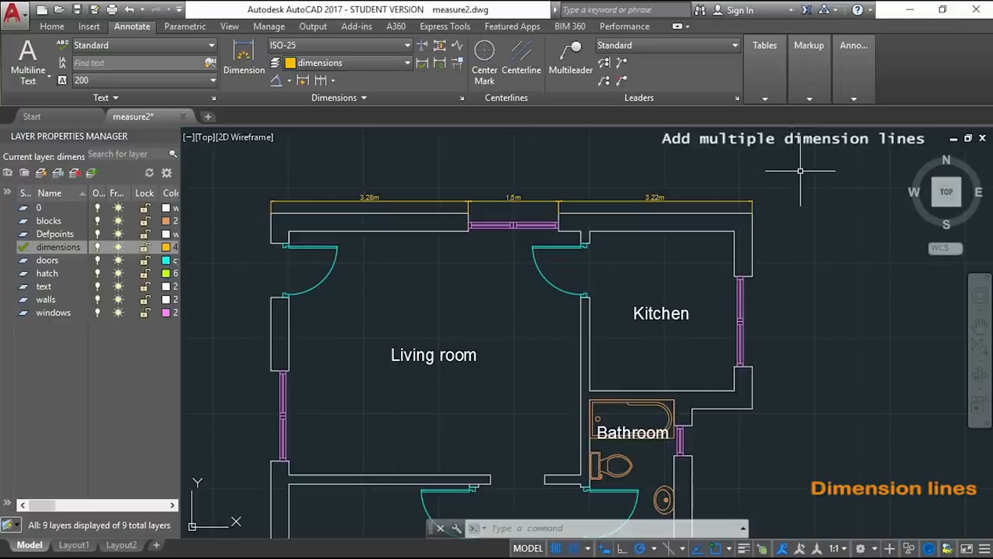
{"action": "mouse_move", "coordinate": [523, 379]}
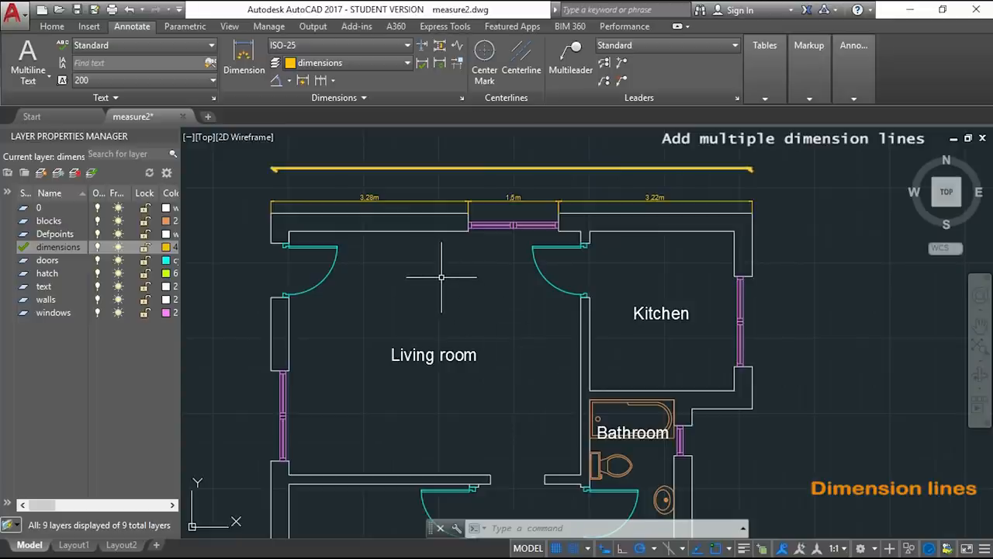
{"action": "mouse_move", "coordinate": [534, 172]}
{"action": "type", "text": "DLI"}
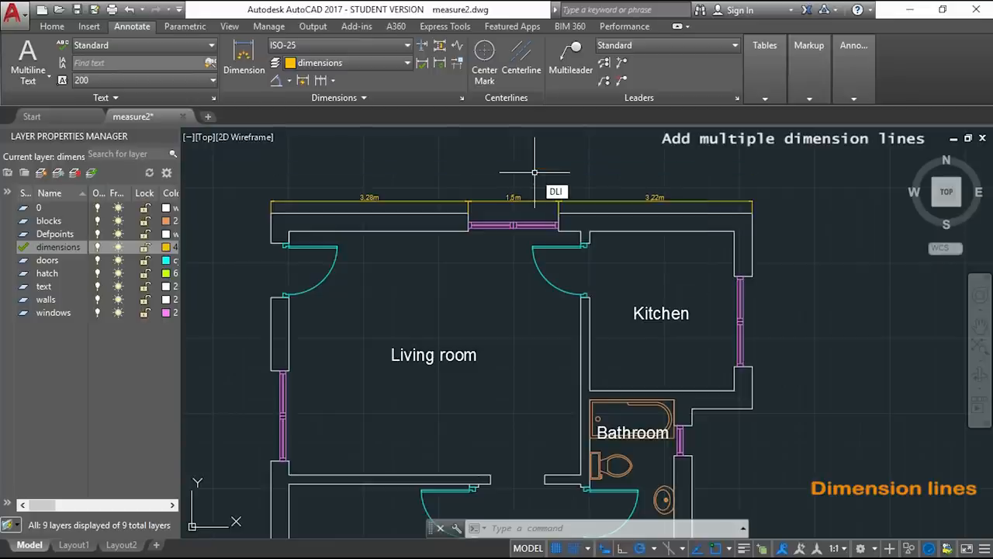
- Add an 8m linear dimension across the whole top wall in floor plan style
{"action": "left_click", "coordinate": [244, 58]}
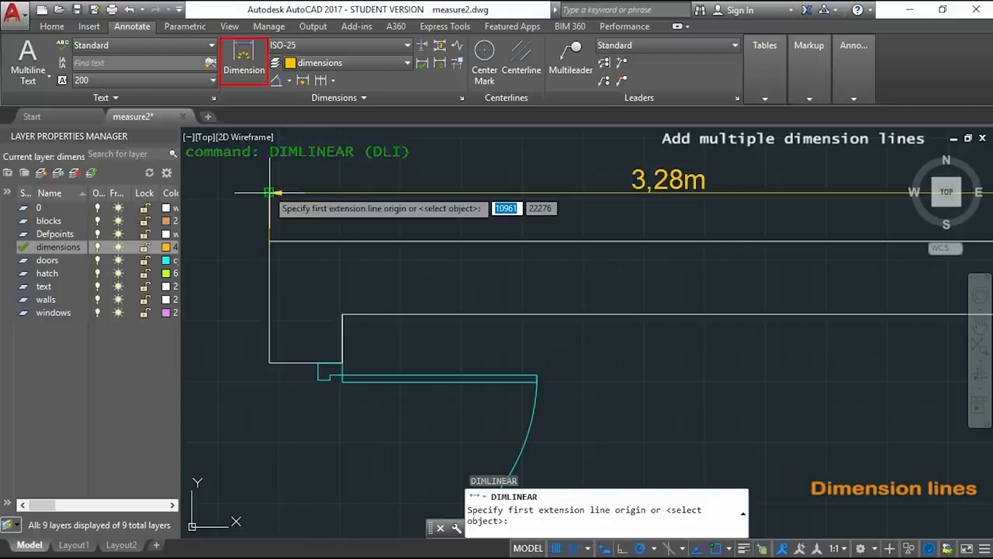
{"action": "left_click", "coordinate": [270, 193]}
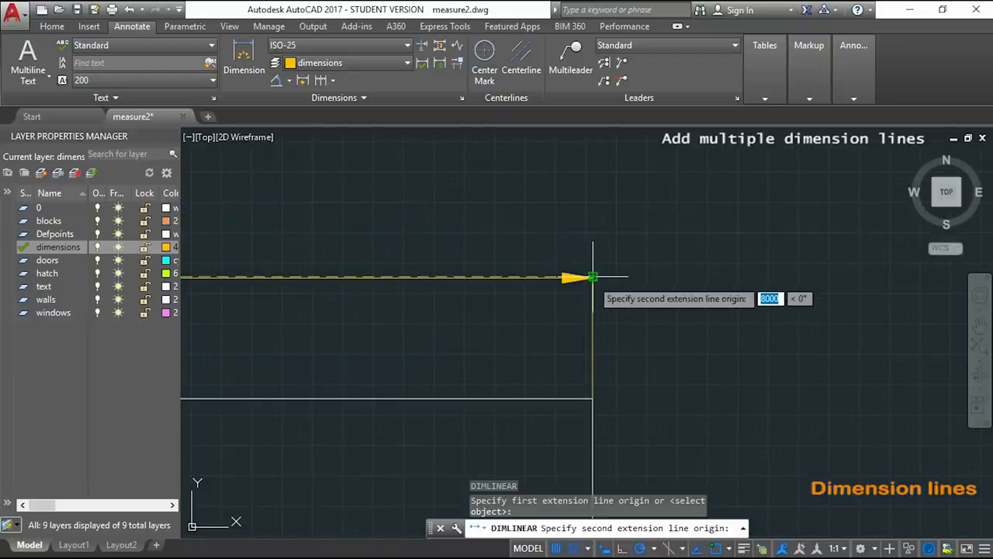
{"action": "left_click", "coordinate": [592, 276]}
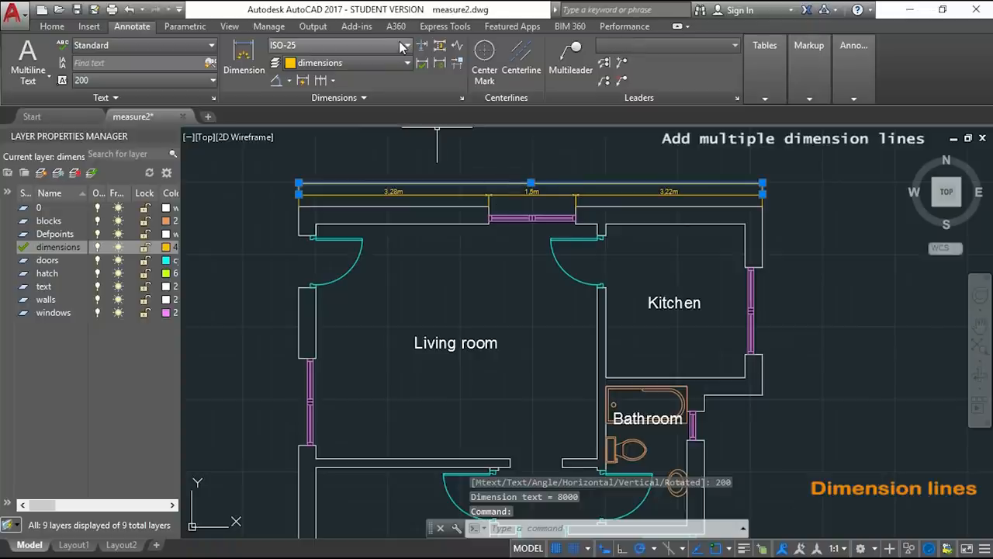
{"action": "left_click", "coordinate": [407, 45]}
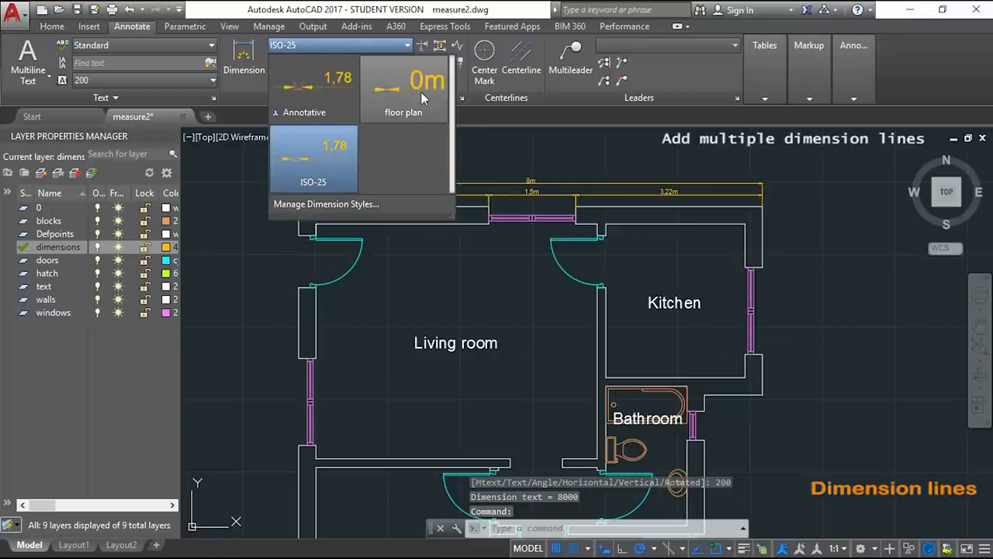
{"action": "left_click", "coordinate": [402, 89]}
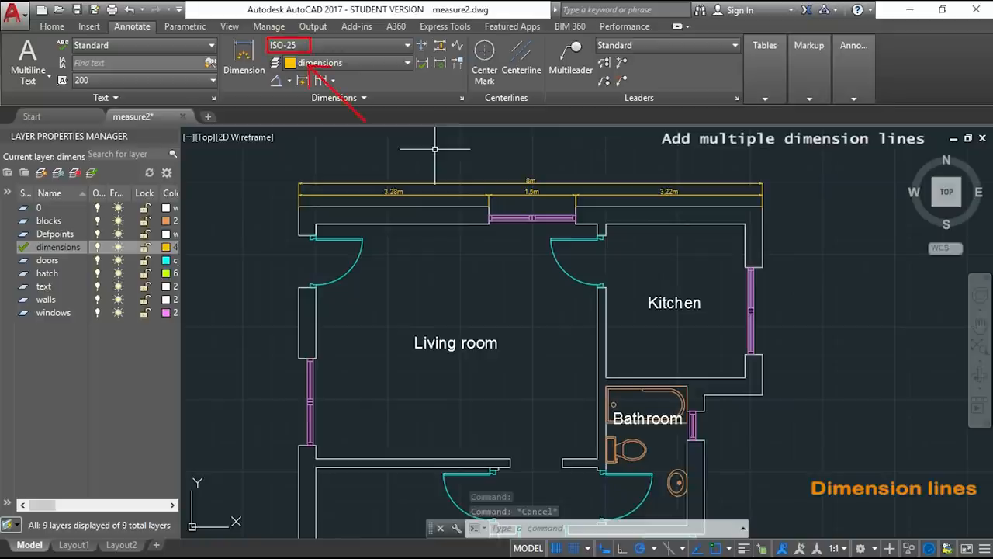
- Make floor plan current and start dimensioning Bedroom 1's 0,7m bottom-left wall piece
{"action": "left_click", "coordinate": [406, 44]}
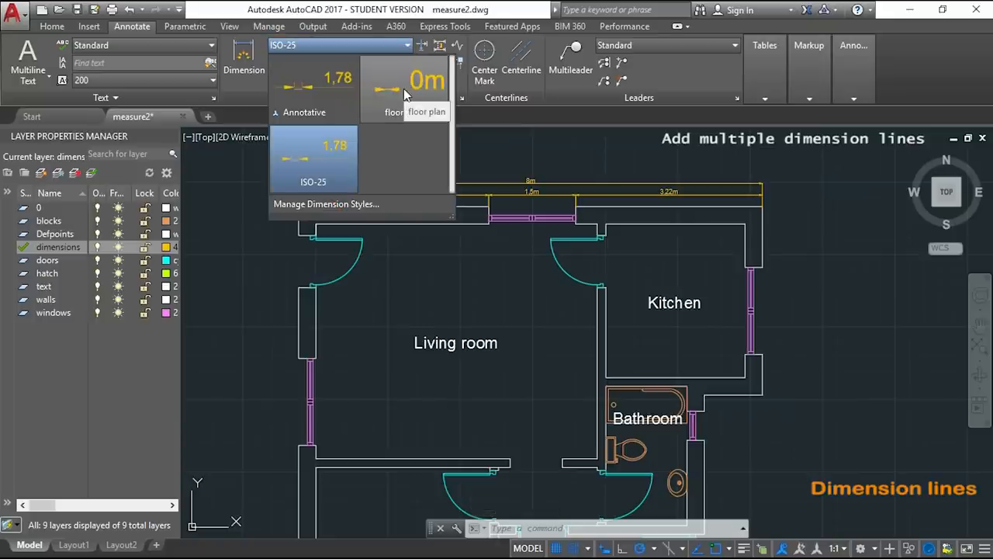
{"action": "left_click", "coordinate": [403, 93]}
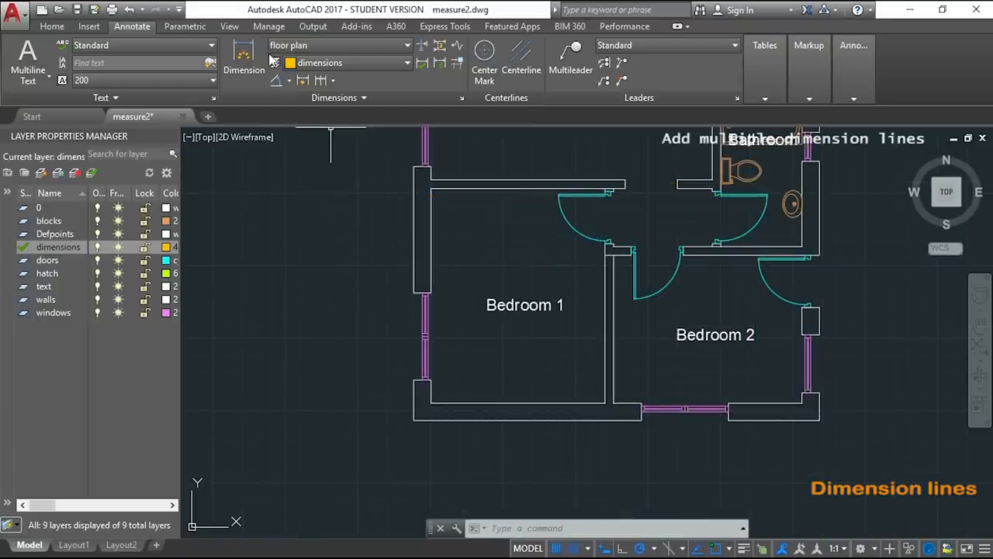
{"action": "left_click", "coordinate": [243, 70]}
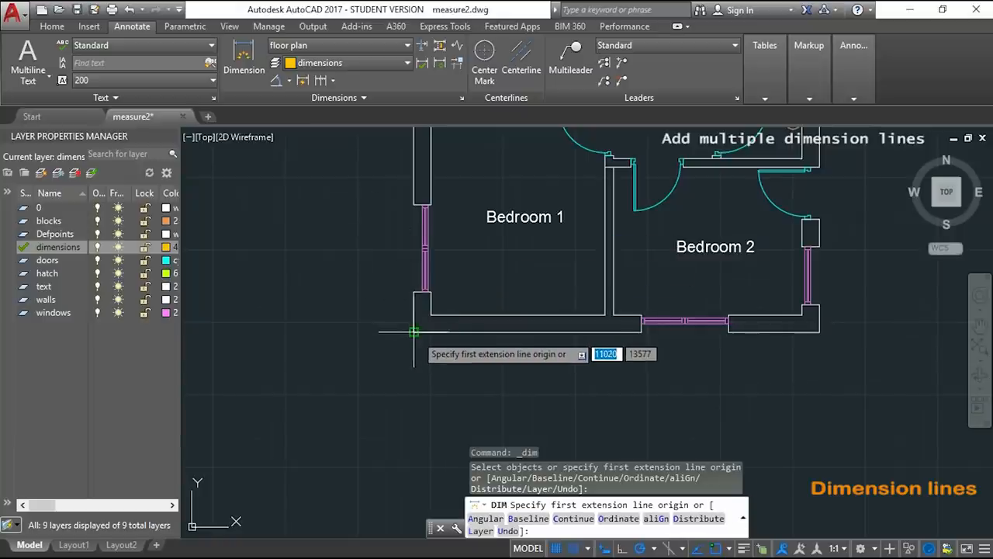
{"action": "left_click", "coordinate": [415, 333]}
{"action": "type", "text": "200"}
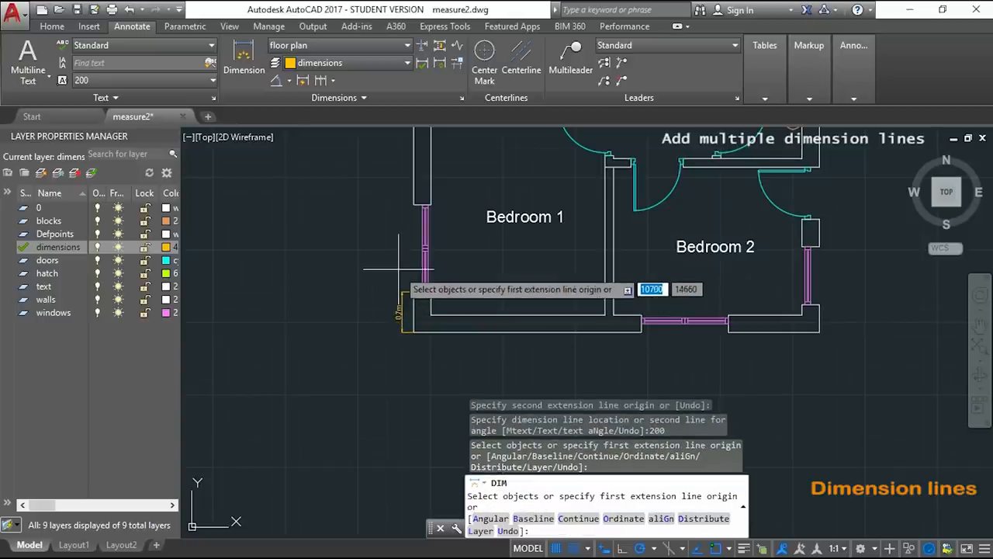
- Switch to Baseline dimensioning for the 2,2m dimension on Bedroom 1's left wall
{"action": "left_click", "coordinate": [335, 80]}
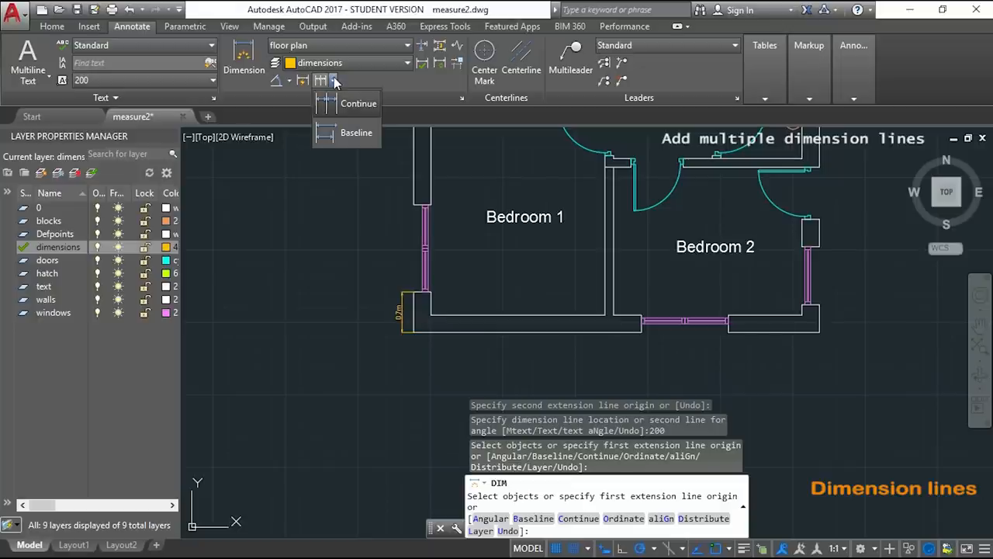
{"action": "mouse_move", "coordinate": [356, 131]}
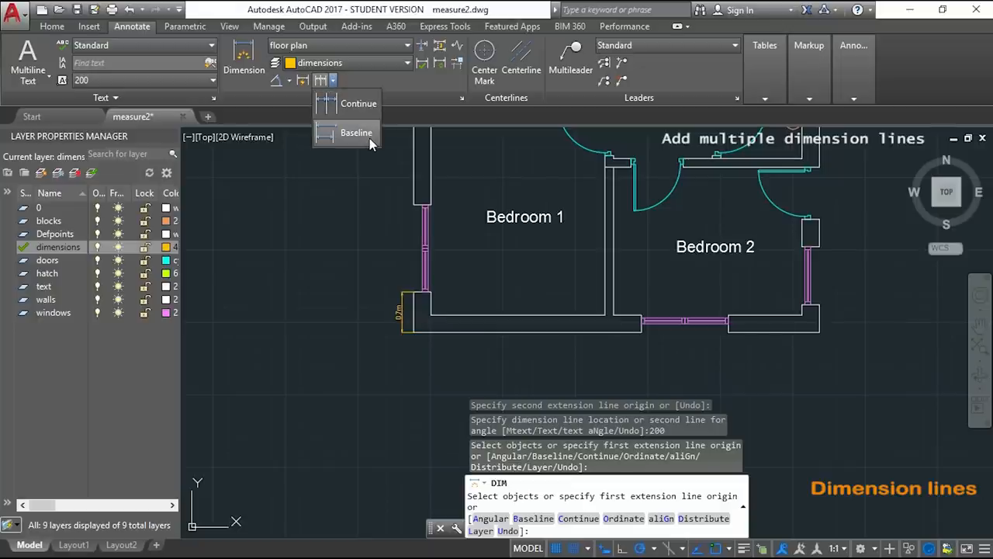
{"action": "left_click", "coordinate": [356, 132]}
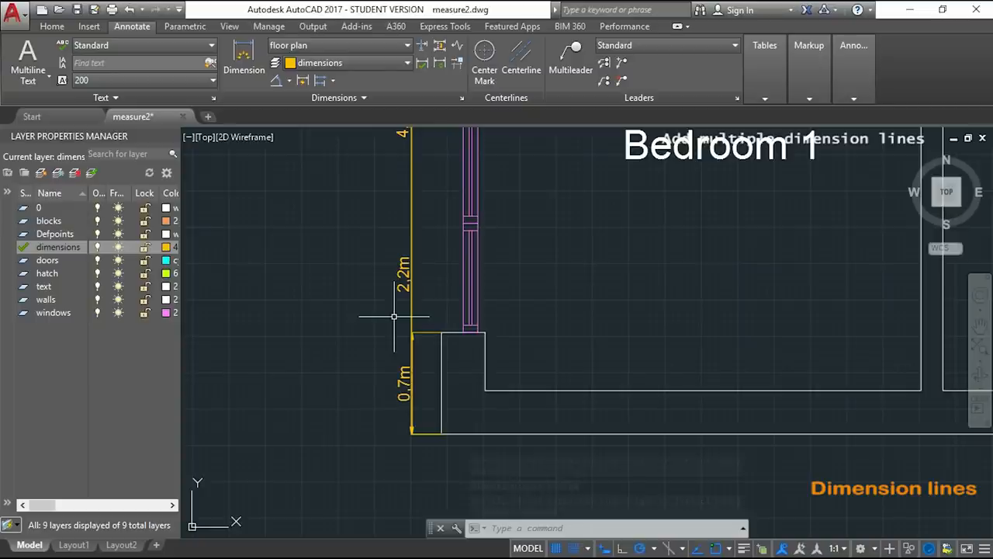
- Set the floor plan style's baseline spacing to 200 and confirm
{"action": "type", "text": "D"}
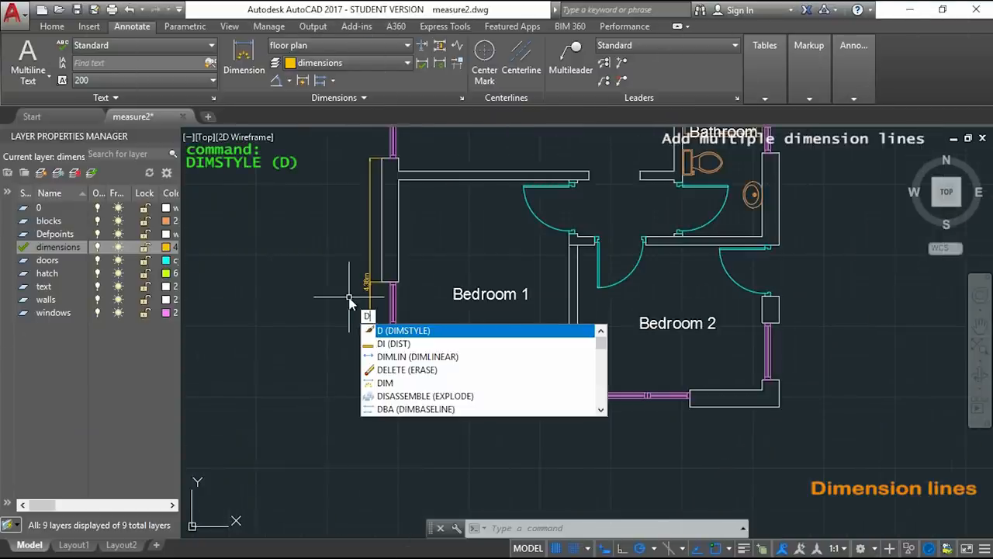
{"action": "left_click", "coordinate": [403, 329]}
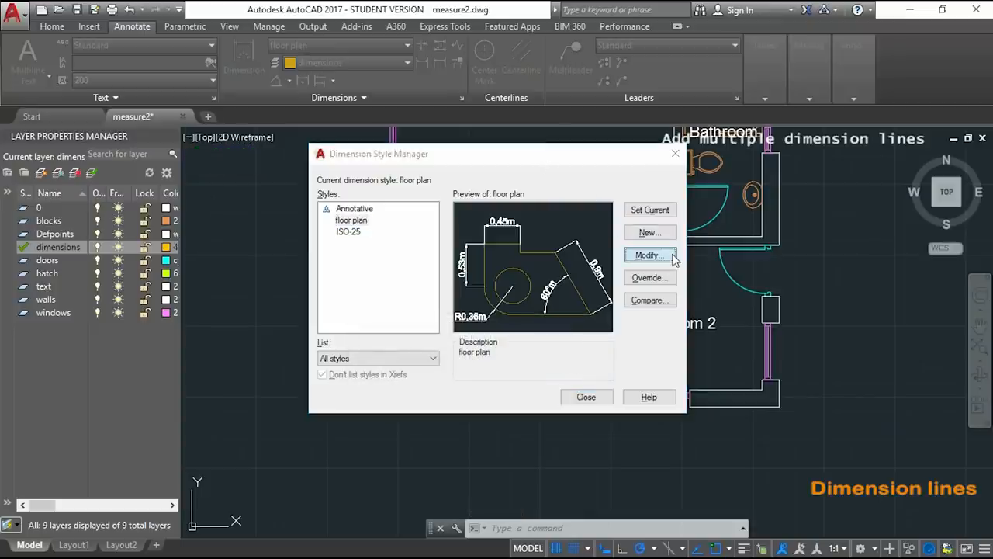
{"action": "left_click", "coordinate": [647, 254]}
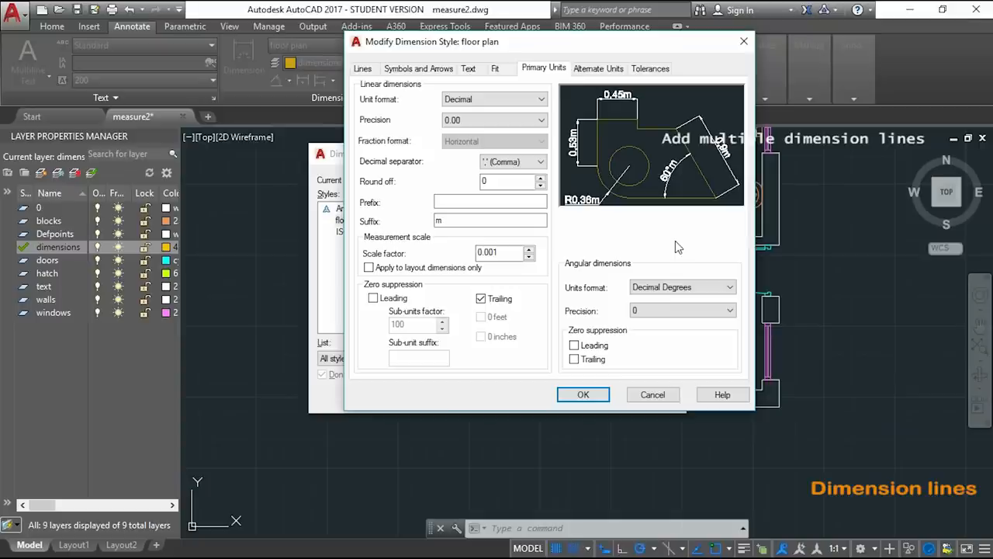
{"action": "left_click", "coordinate": [363, 69]}
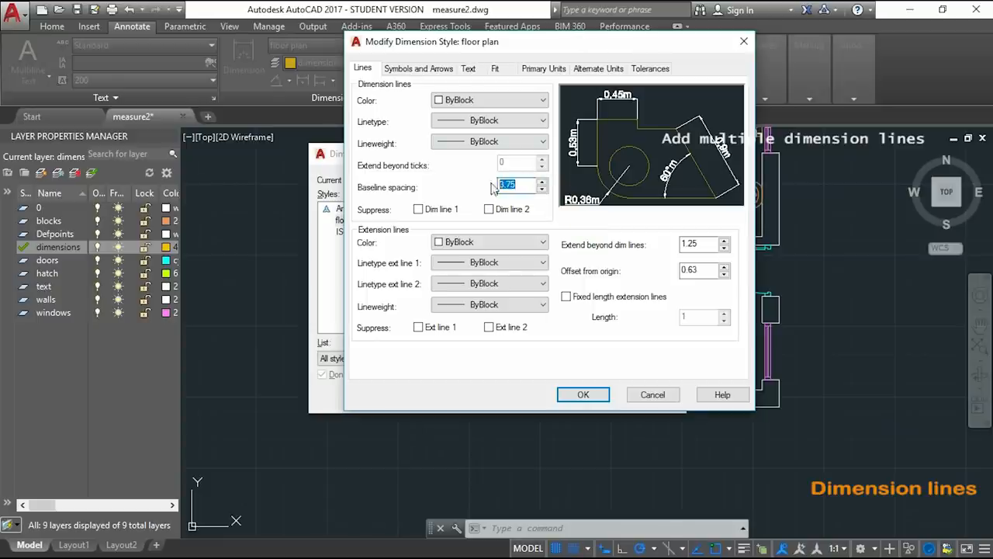
{"action": "type", "text": "2"}
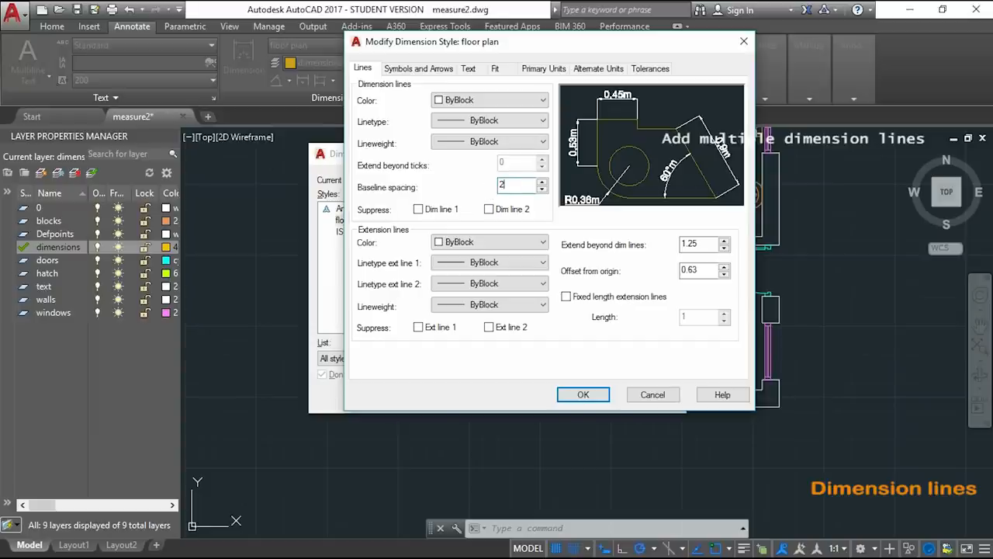
{"action": "type", "text": "200"}
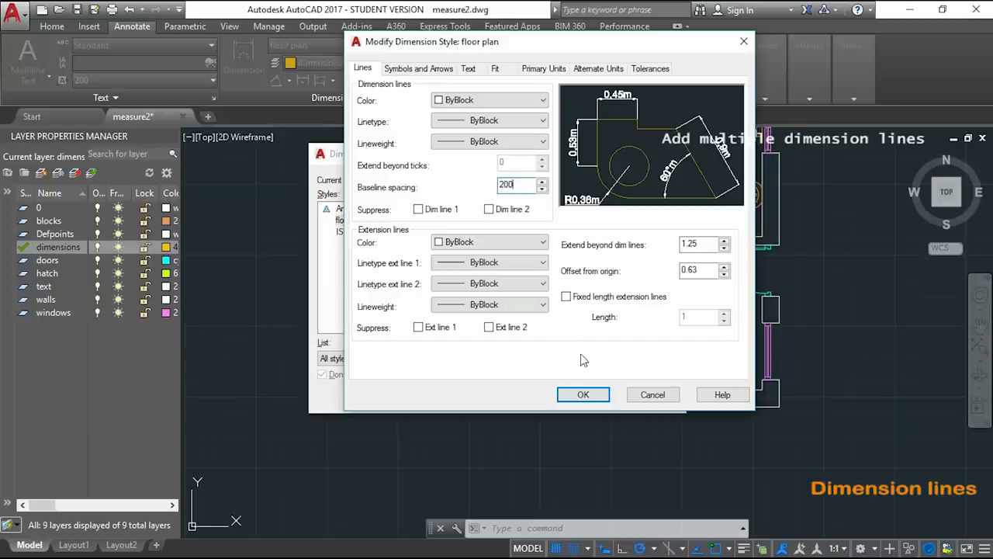
{"action": "left_click", "coordinate": [583, 395]}
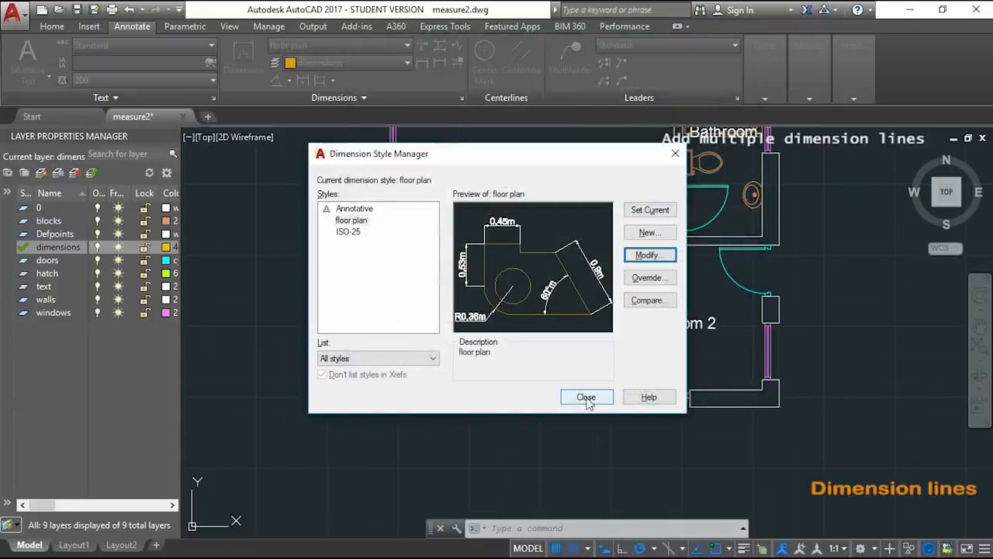
- Close the Dimension Style Manager and restart Dimension Baseline
{"action": "left_click", "coordinate": [586, 397]}
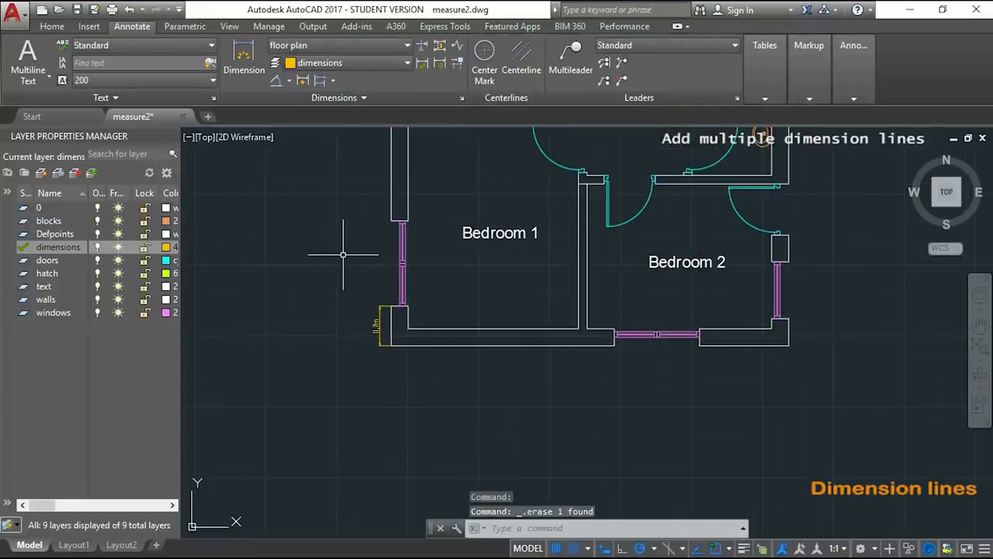
{"action": "left_click", "coordinate": [318, 81]}
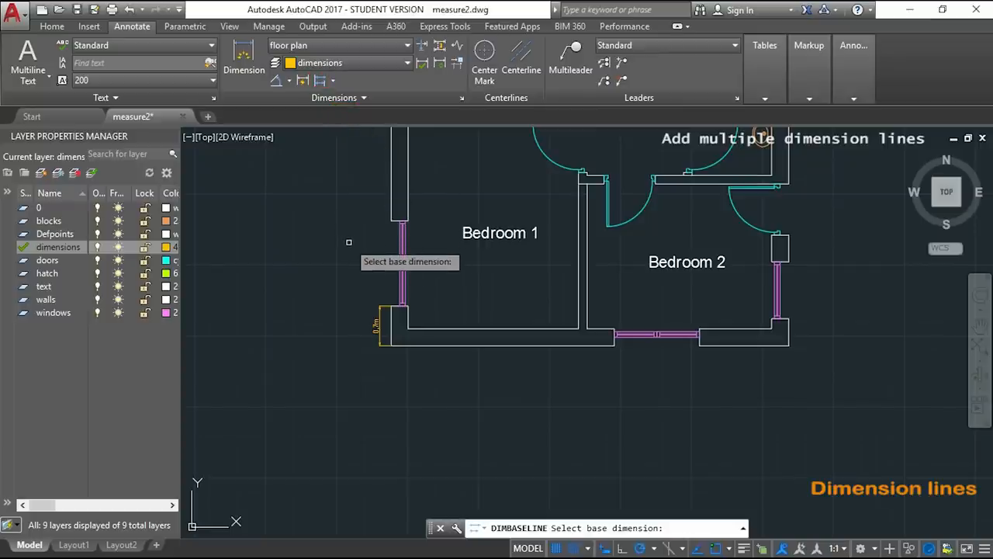
{"action": "mouse_move", "coordinate": [399, 326]}
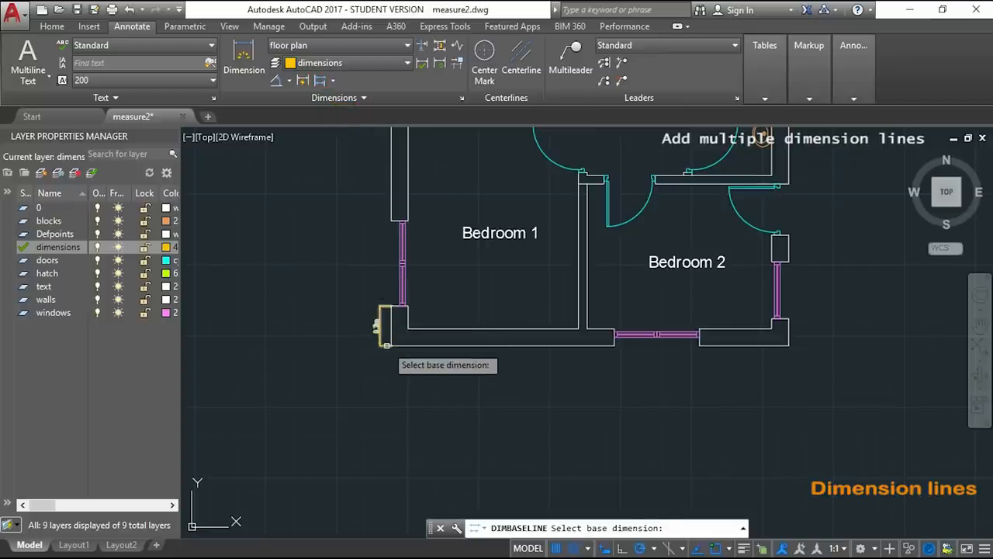